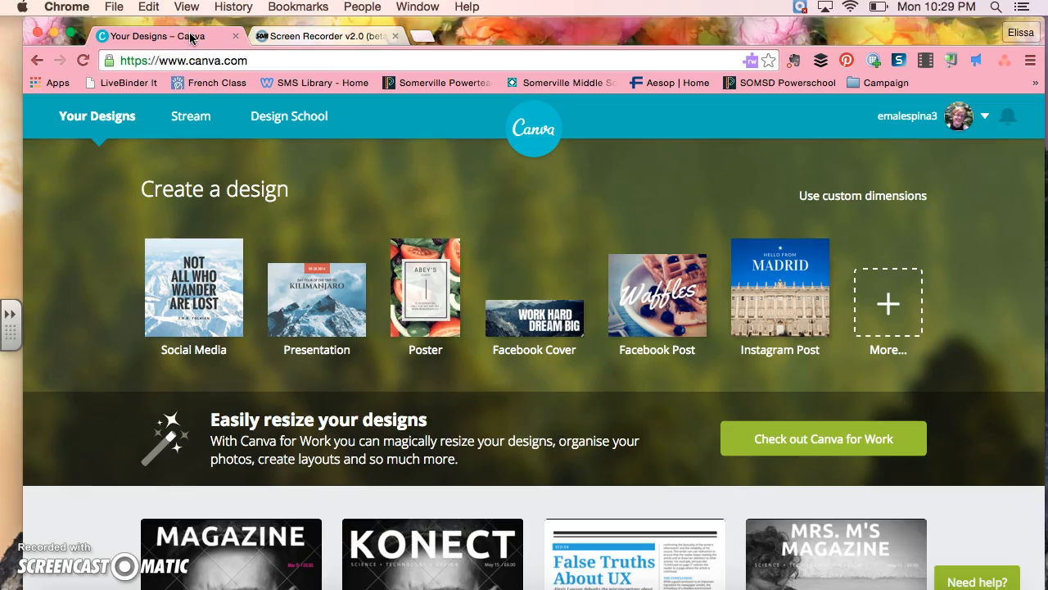
pyautogui.moveTo(309, 167)
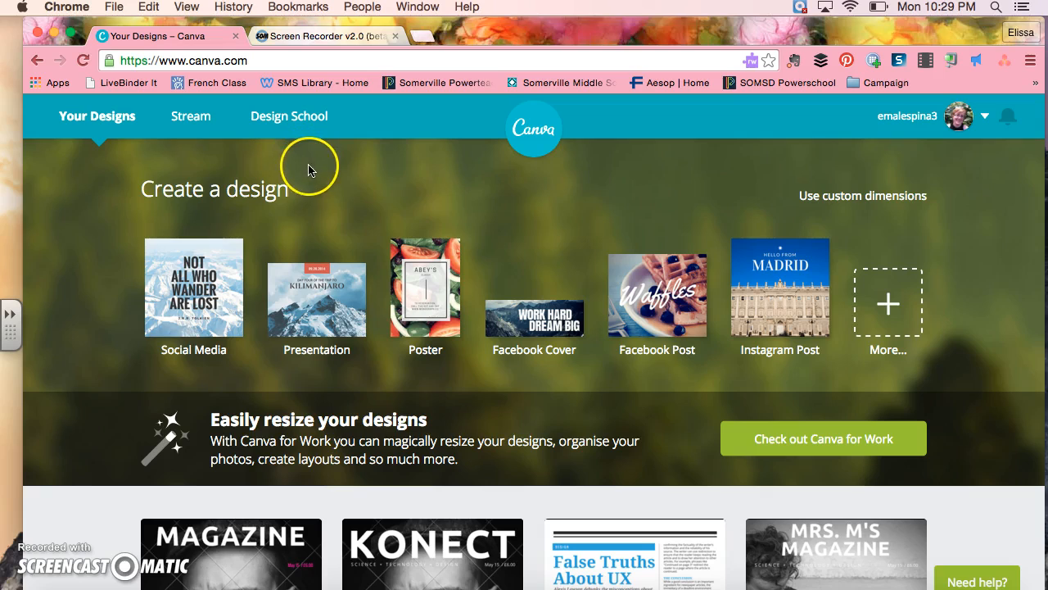
pyautogui.moveTo(332, 189)
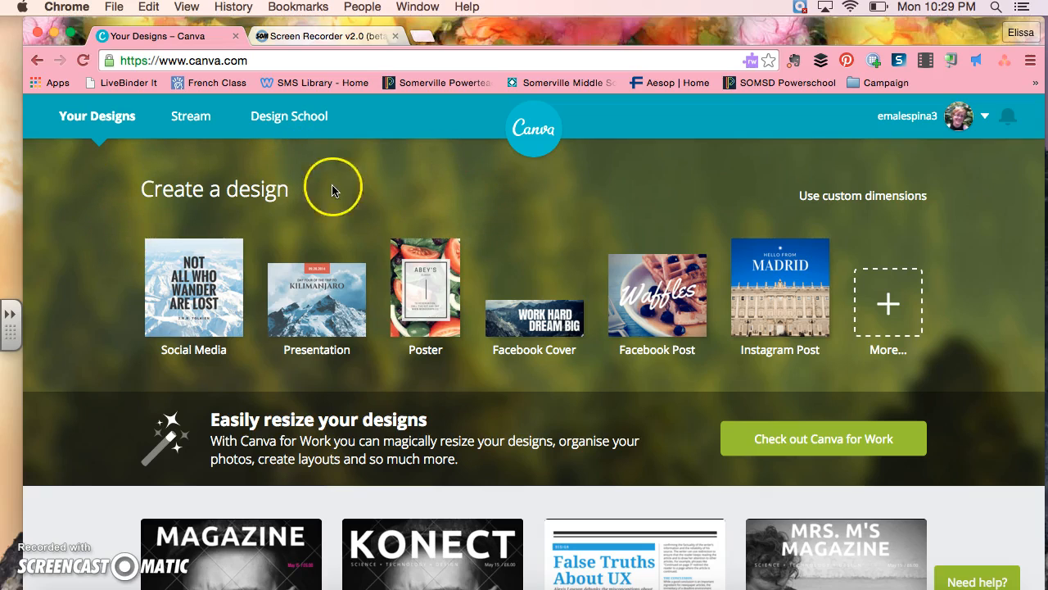
pyautogui.moveTo(631, 166)
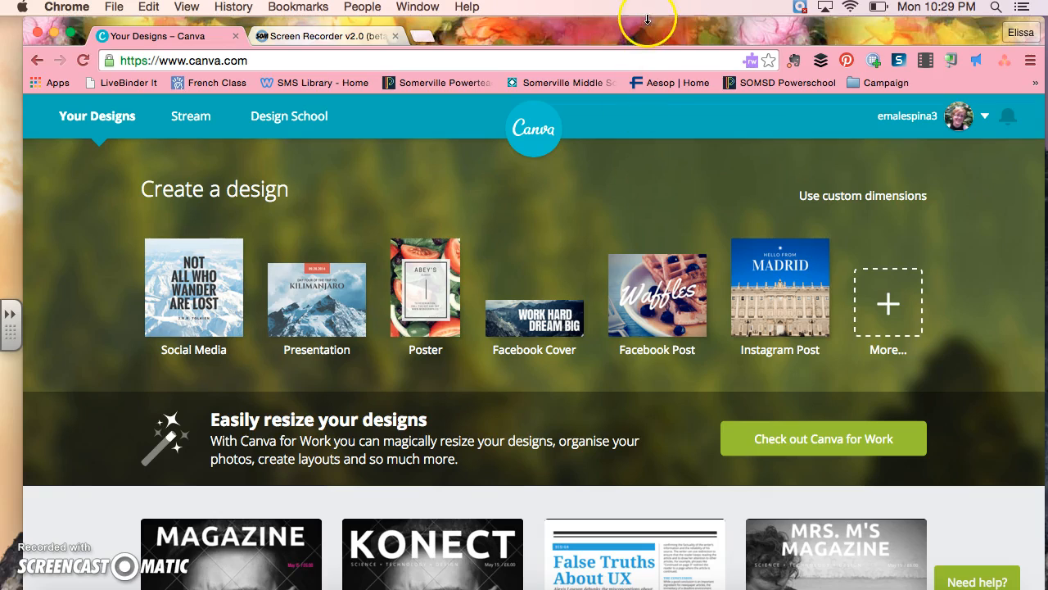
pyautogui.moveTo(624, 32)
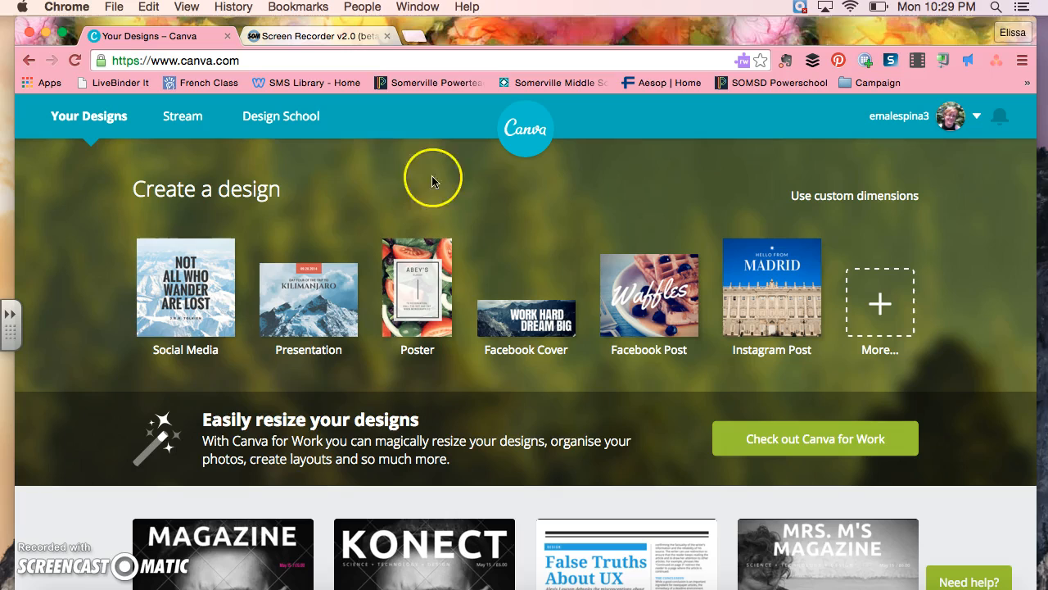
pyautogui.moveTo(600, 229)
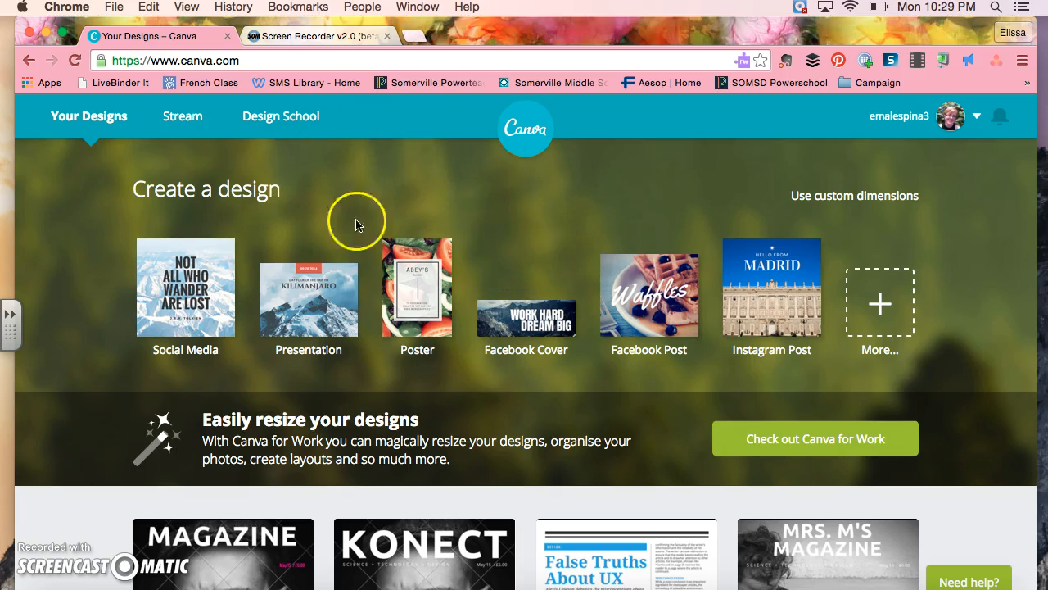
# Expand the full design-type list and scroll down to the Documents section with Magazine.
pyautogui.scroll(-3)
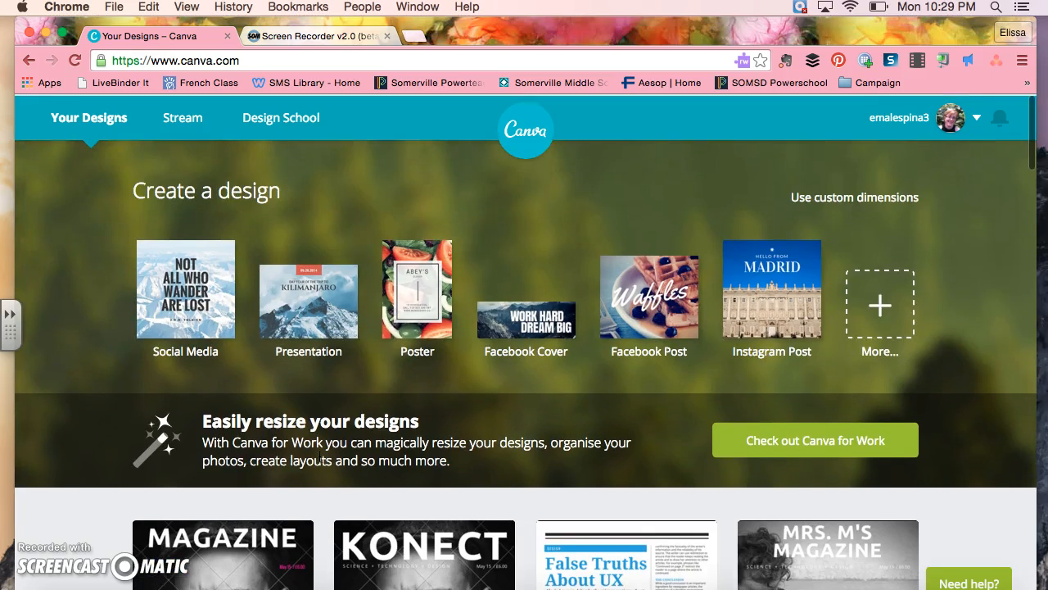
pyautogui.scroll(-3)
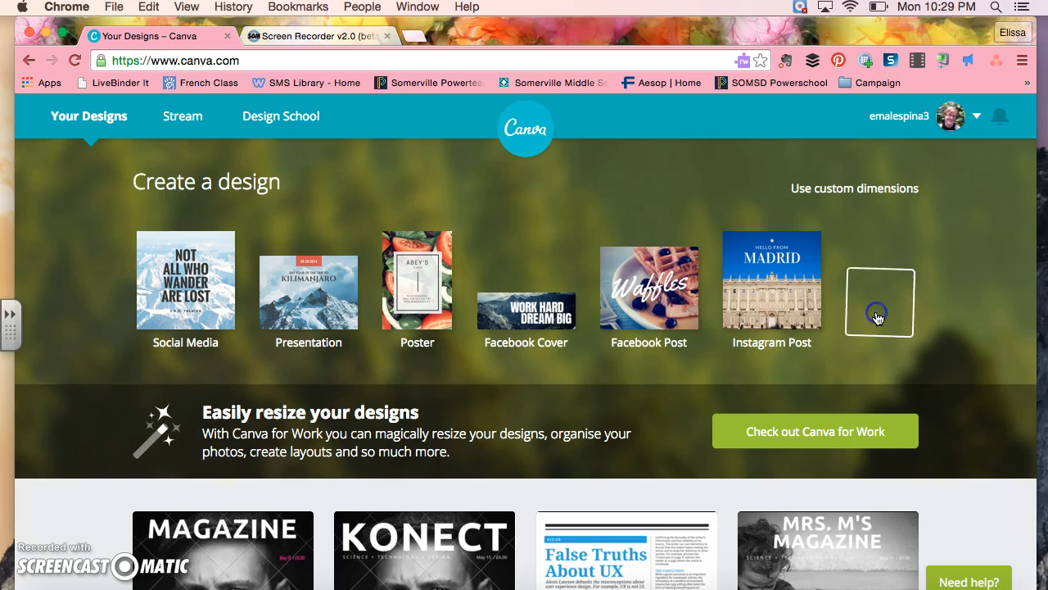
pyautogui.click(879, 300)
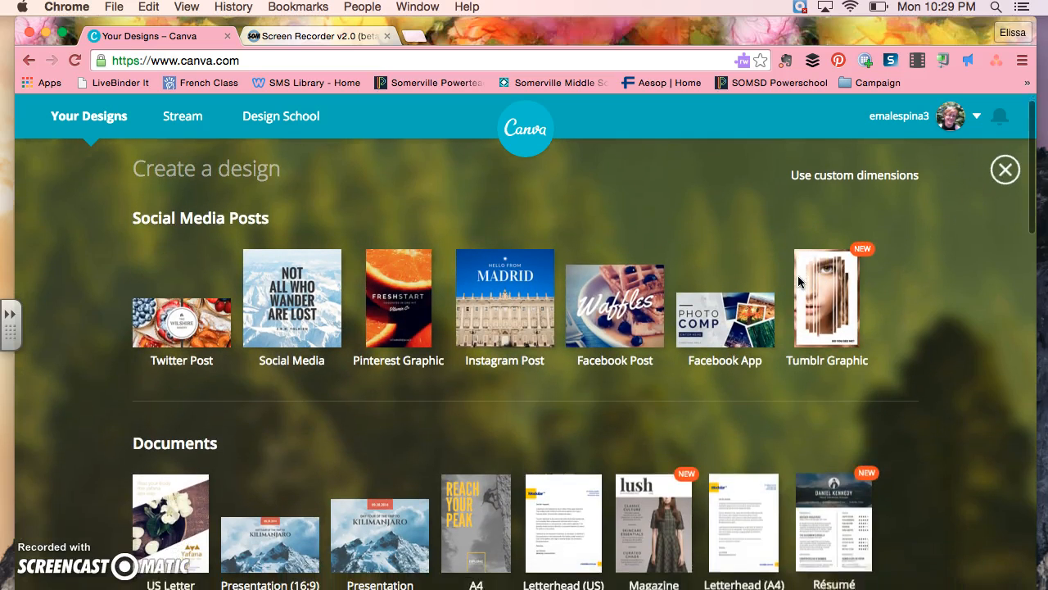
pyautogui.scroll(-3)
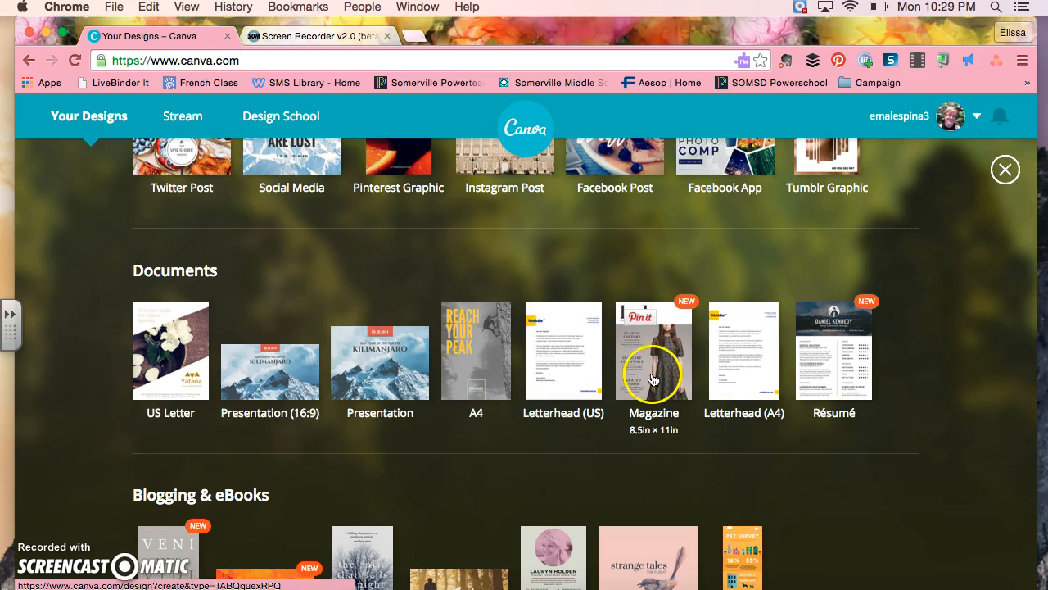
# Start a new Magazine design and browse the magazine layouts in the Layouts panel.
pyautogui.click(654, 351)
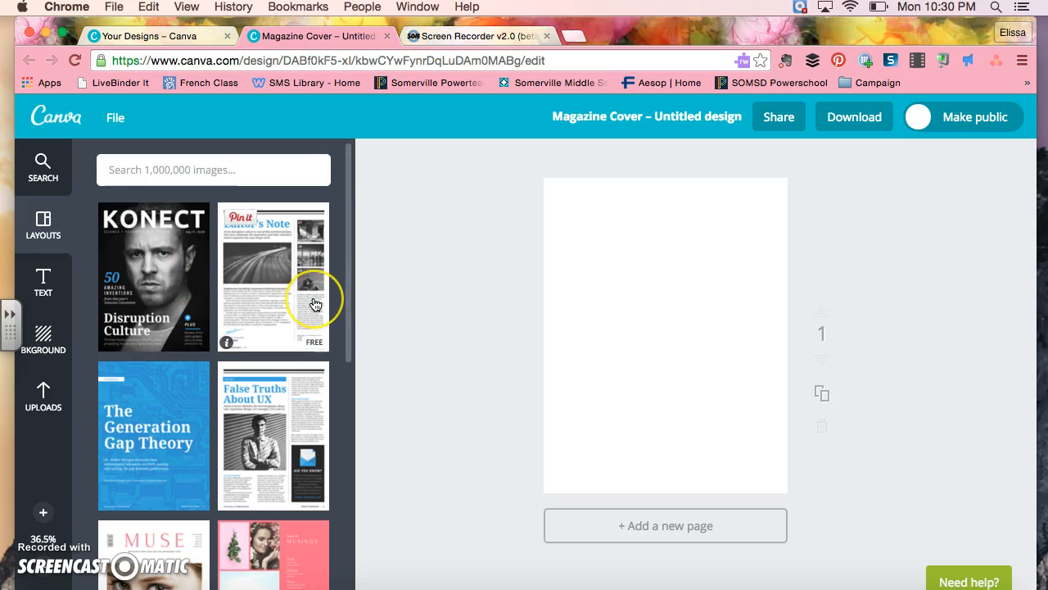
pyautogui.scroll(-3)
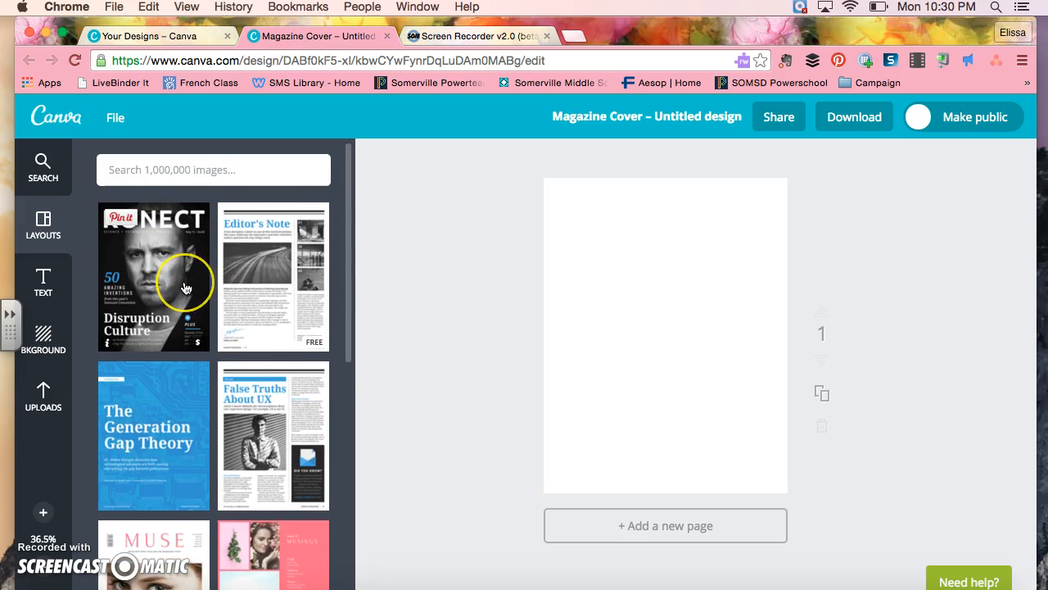
pyautogui.scroll(-3)
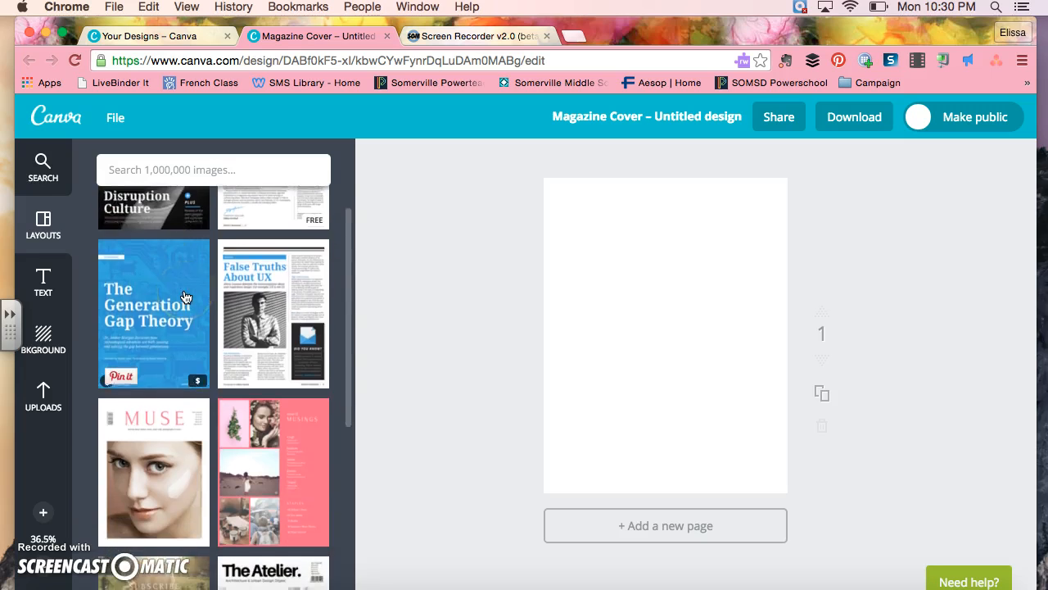
pyautogui.scroll(-3)
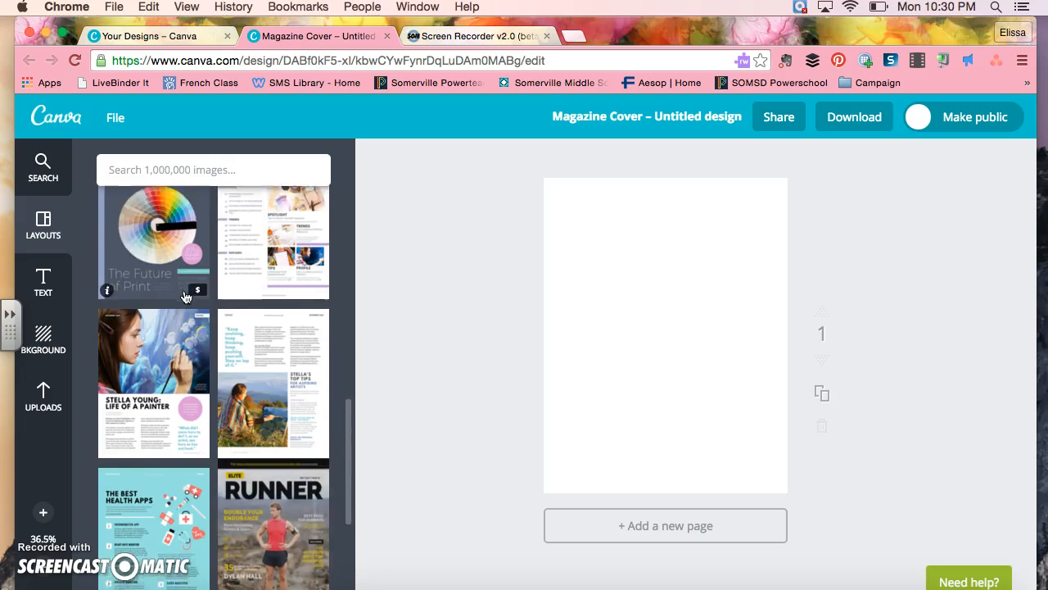
pyautogui.scroll(-3)
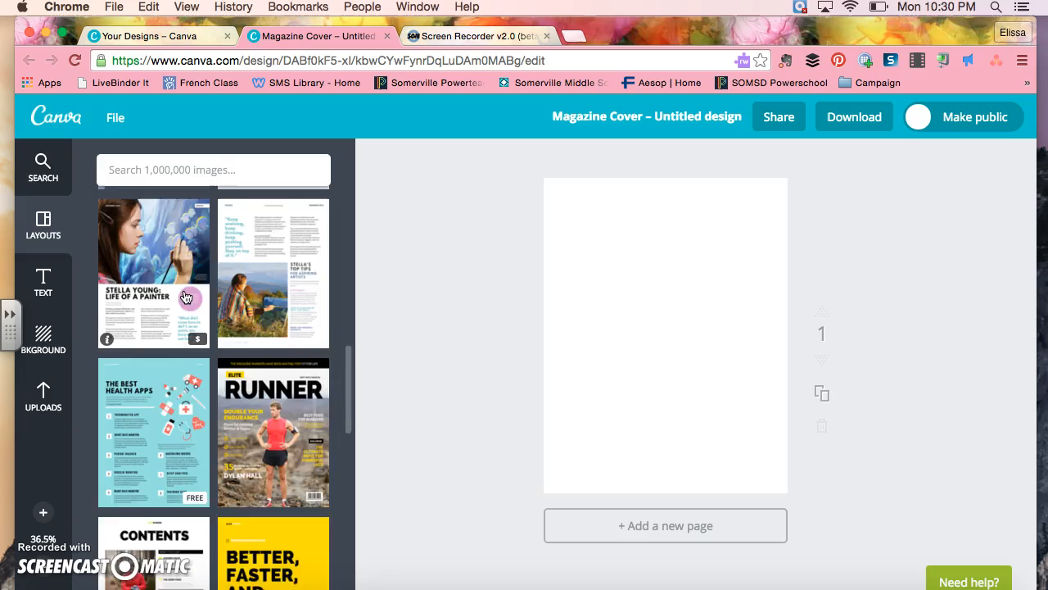
pyautogui.scroll(-3)
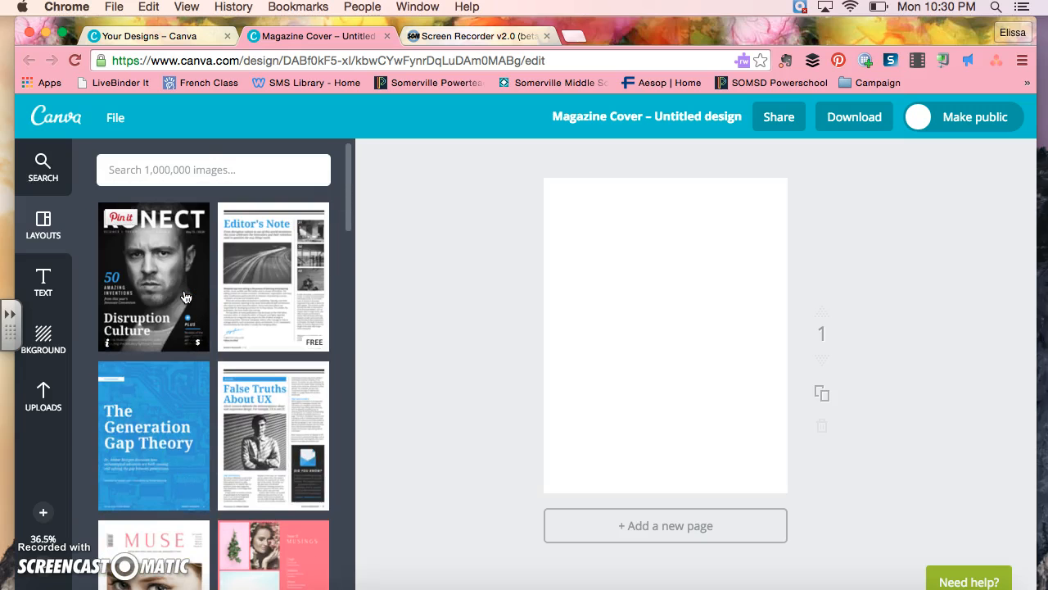
# Apply the KONECT layout with the Disruption Culture headline to the cover page.
pyautogui.click(153, 276)
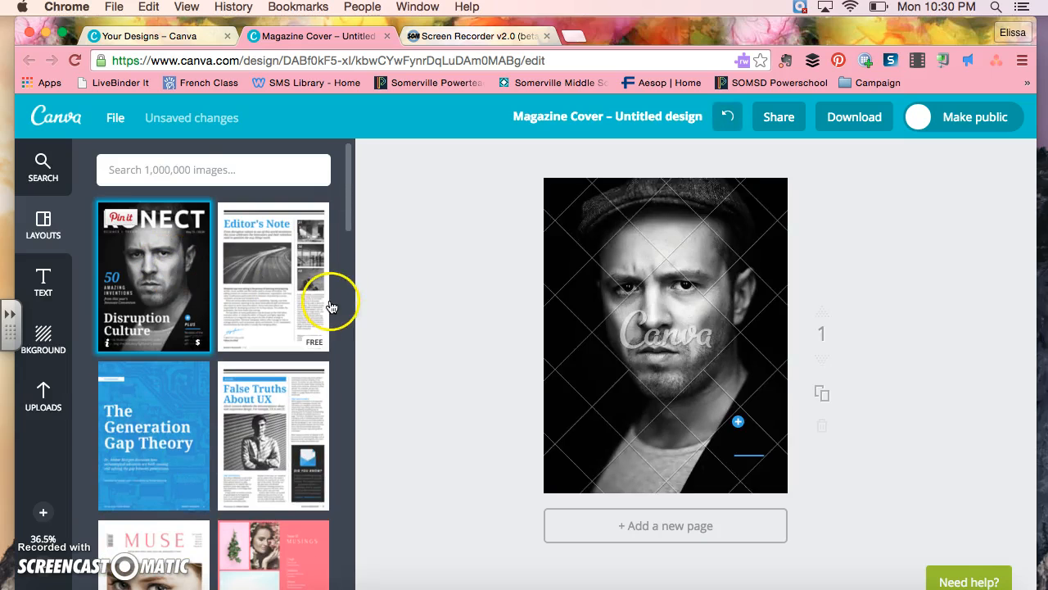
pyautogui.click(153, 276)
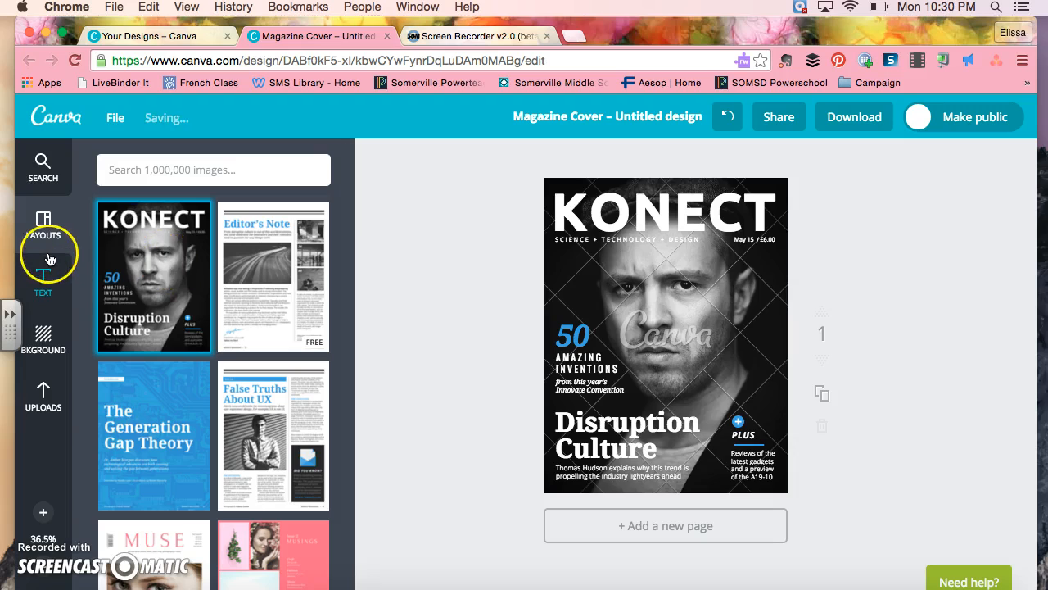
pyautogui.moveTo(65, 309)
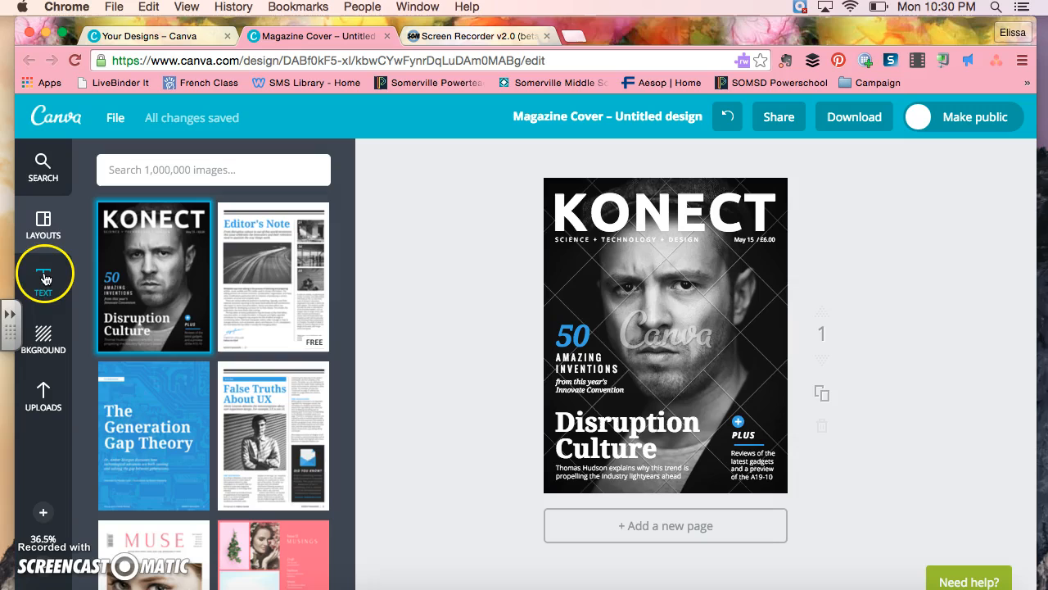
# Add a white heading in Alfa Slab One, size 56, to the KONECT cover.
pyautogui.click(42, 274)
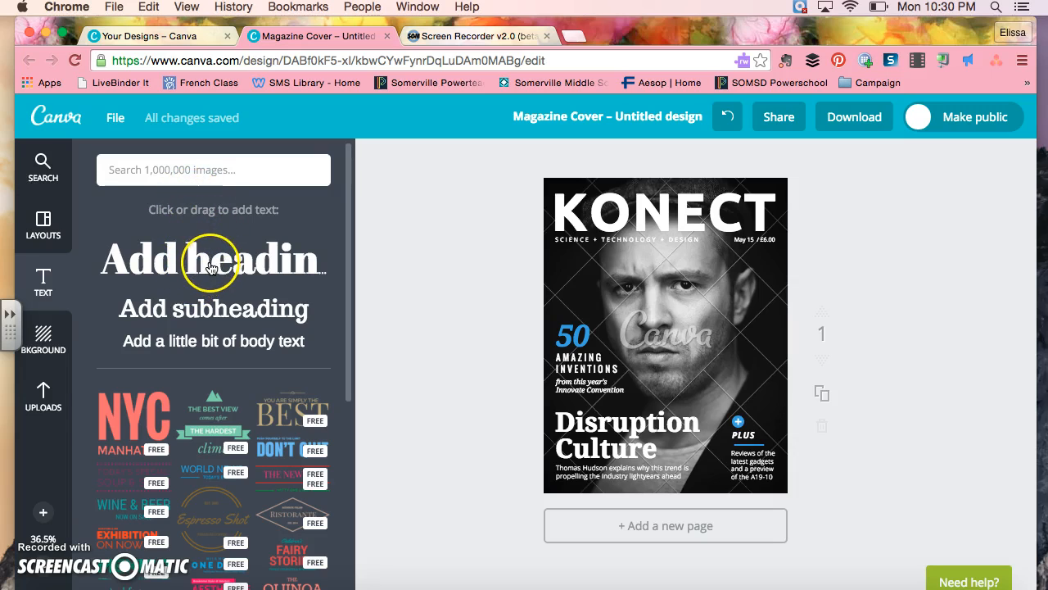
pyautogui.moveTo(217, 320)
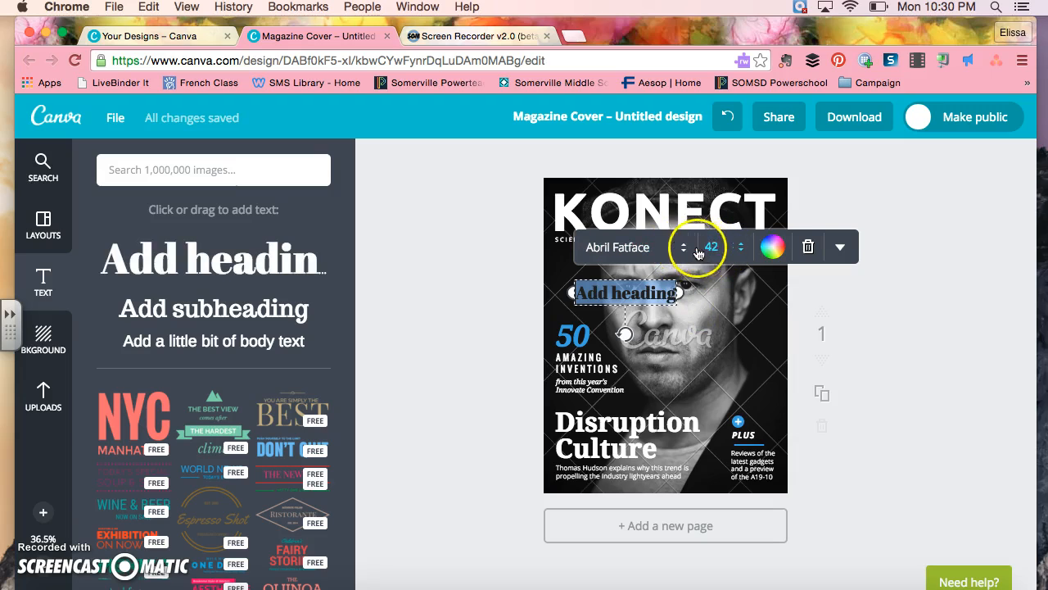
pyautogui.click(617, 247)
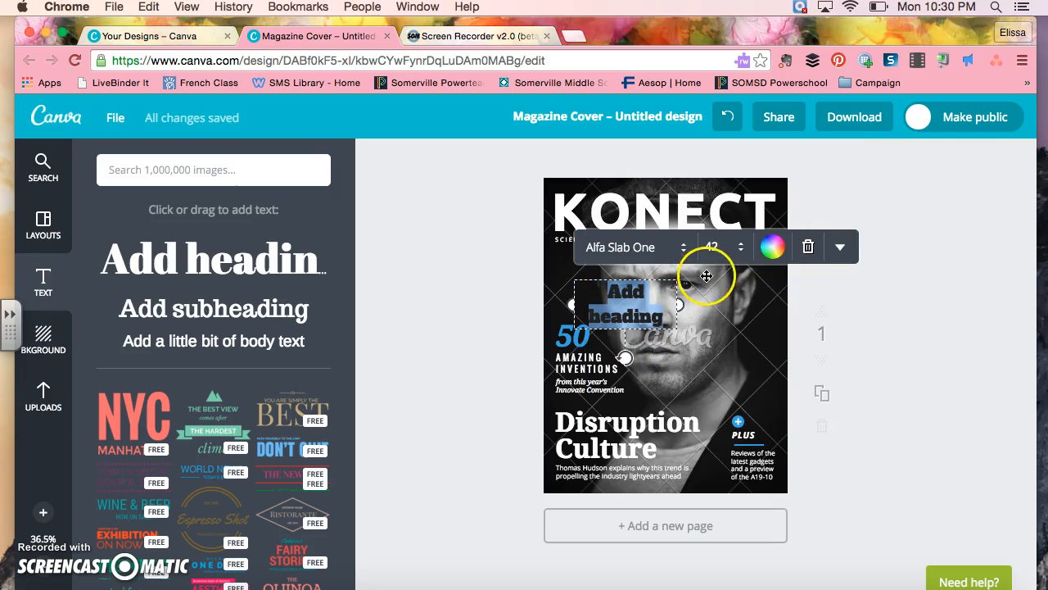
pyautogui.click(712, 246)
pyautogui.write('56')
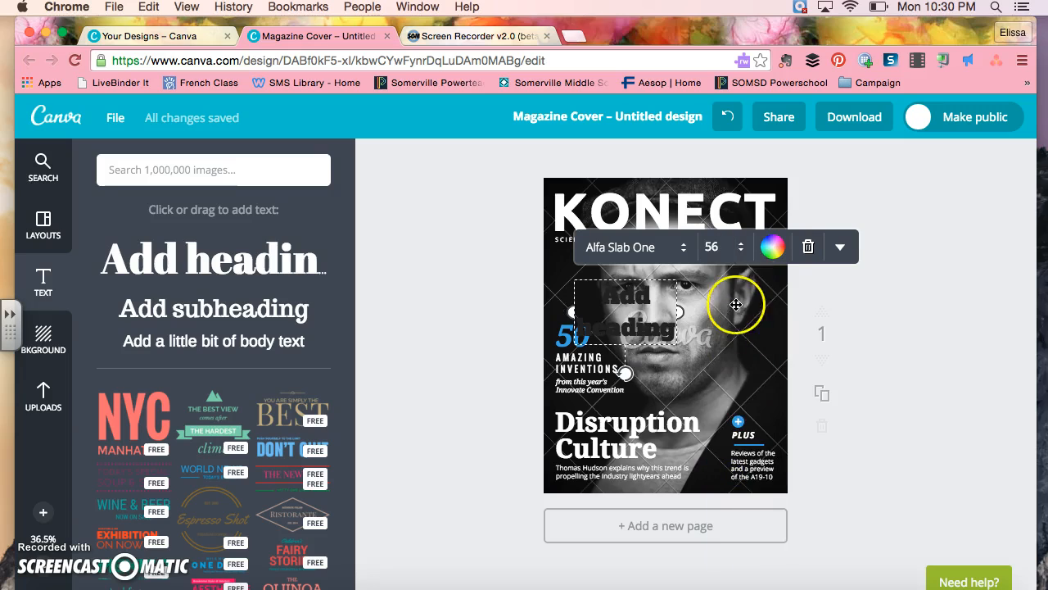
pyautogui.click(773, 246)
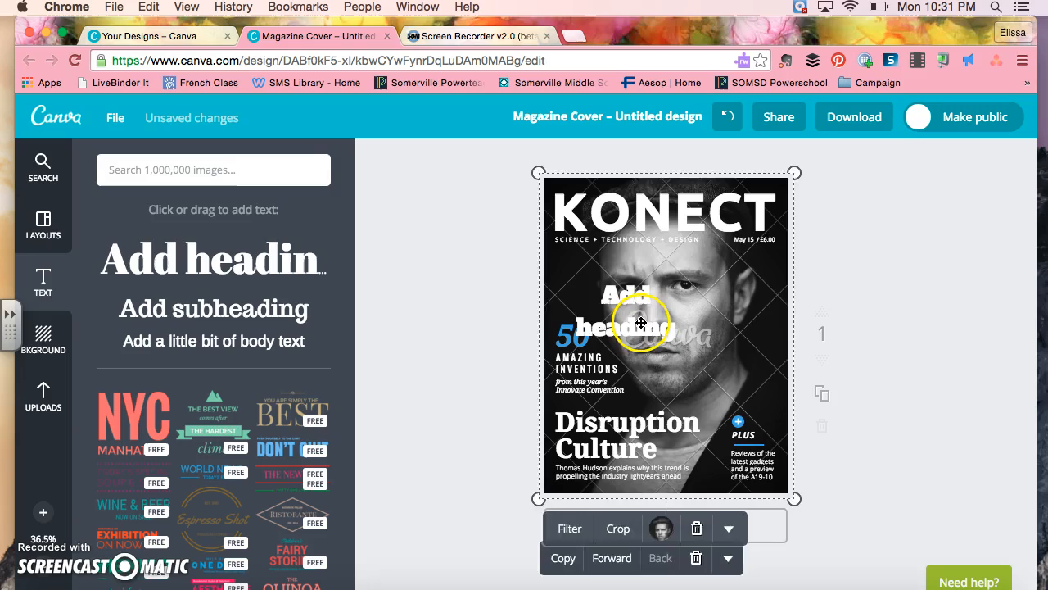
pyautogui.click(627, 315)
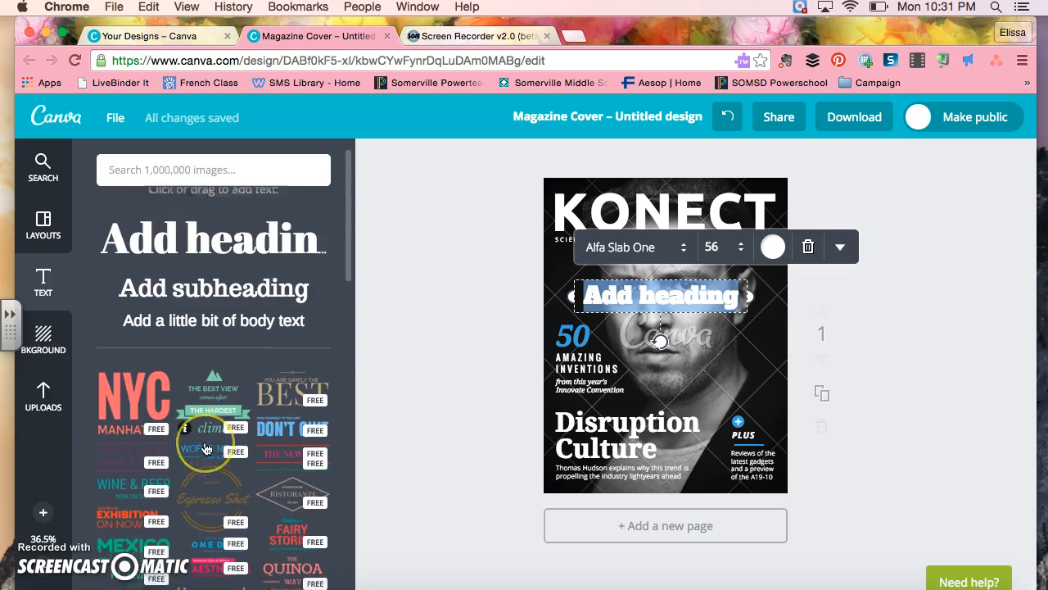
pyautogui.scroll(-3)
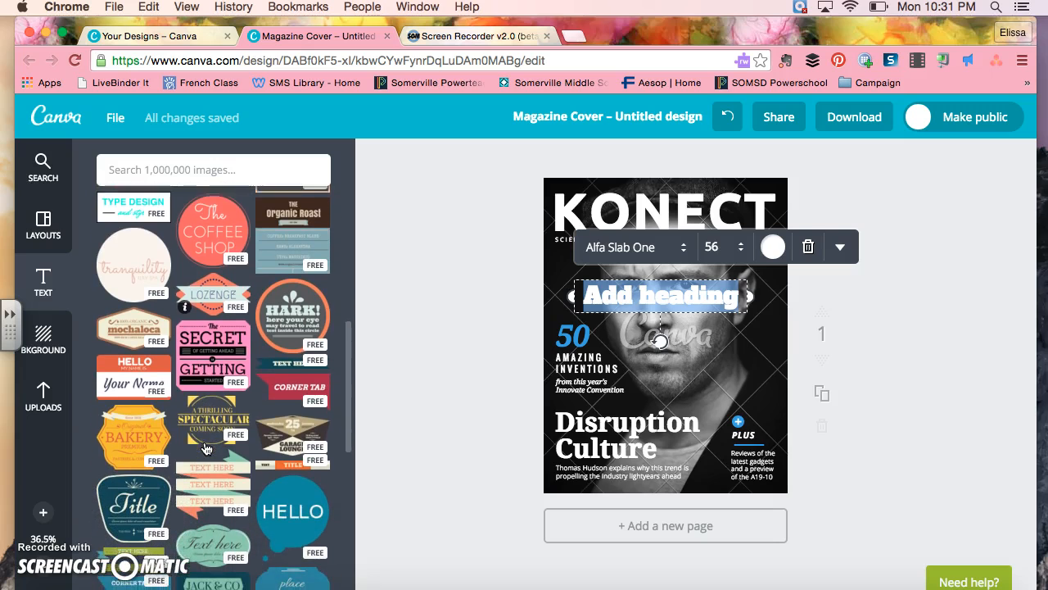
pyautogui.scroll(-3)
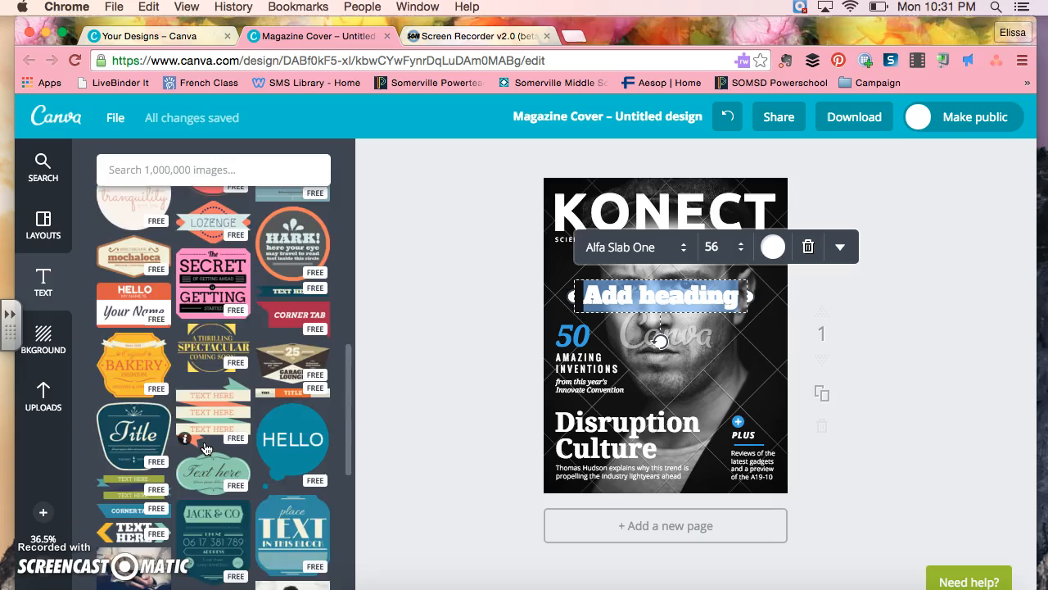
pyautogui.scroll(-3)
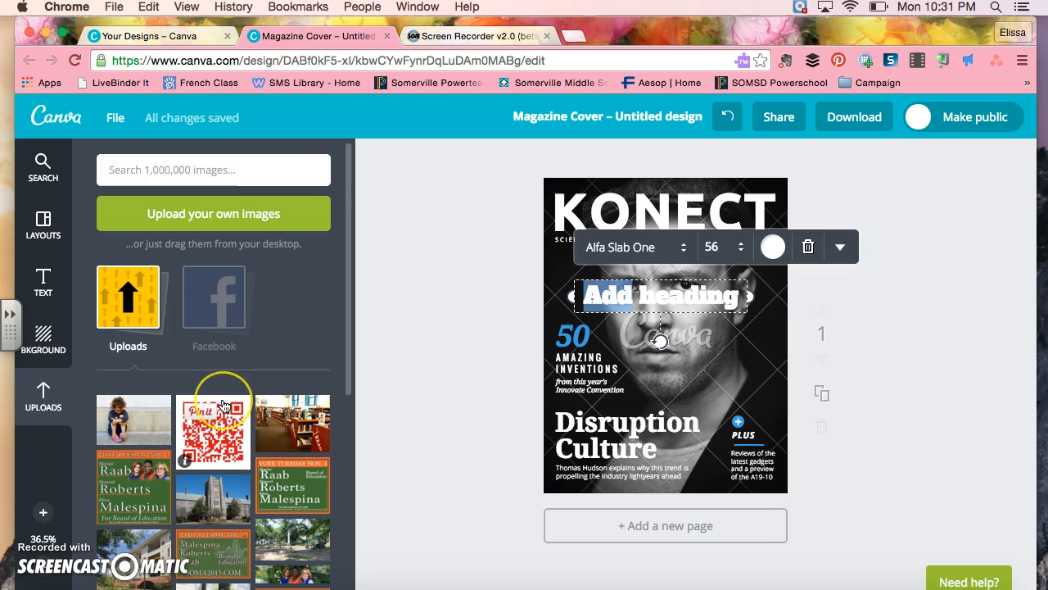
pyautogui.moveTo(42, 278)
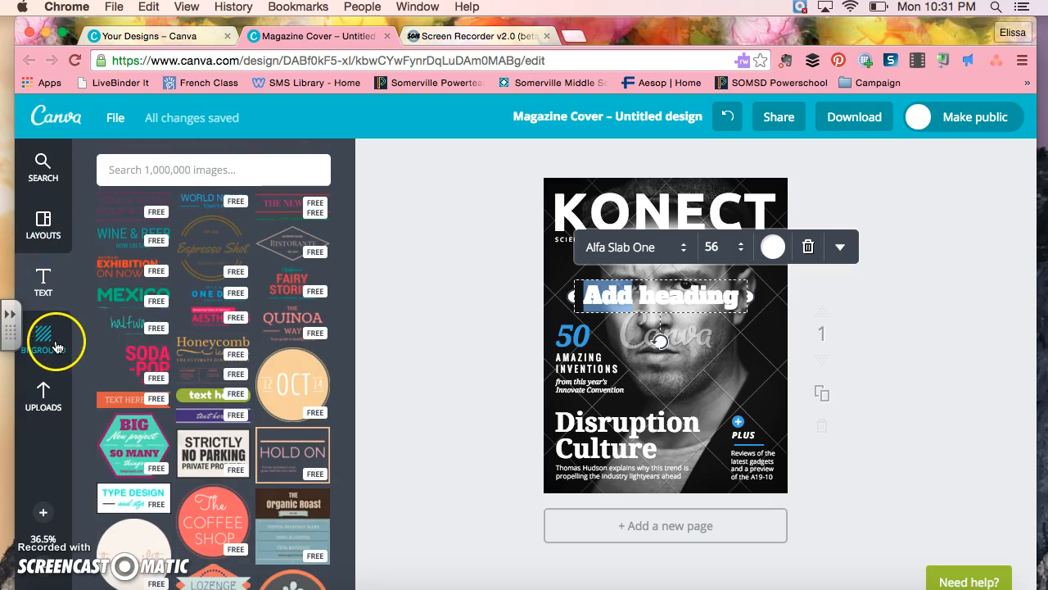
# Check the background options and cover photo, then return to the Canva designs home tab.
pyautogui.click(42, 338)
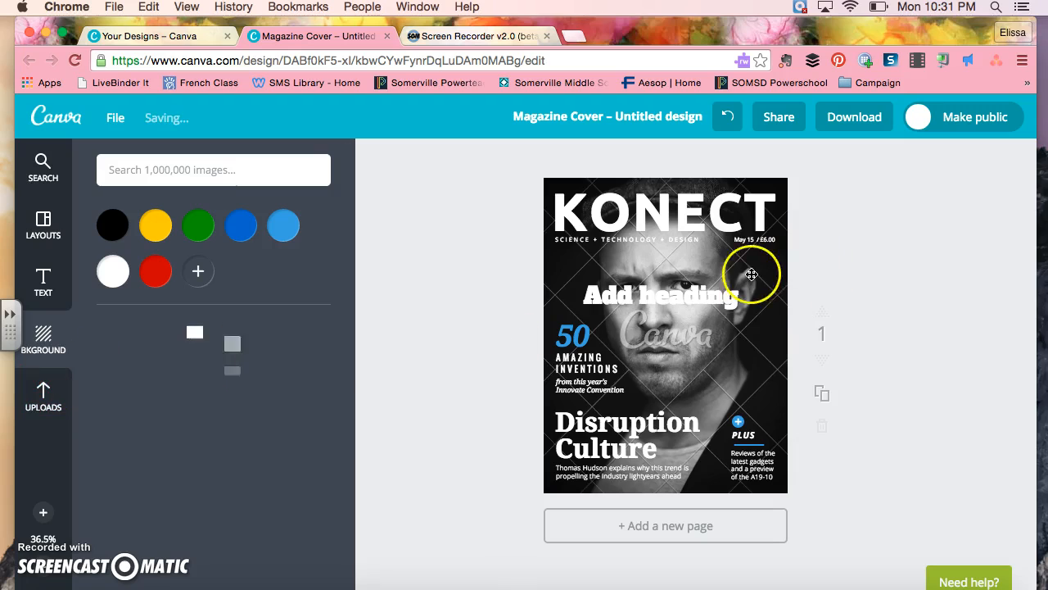
pyautogui.click(751, 275)
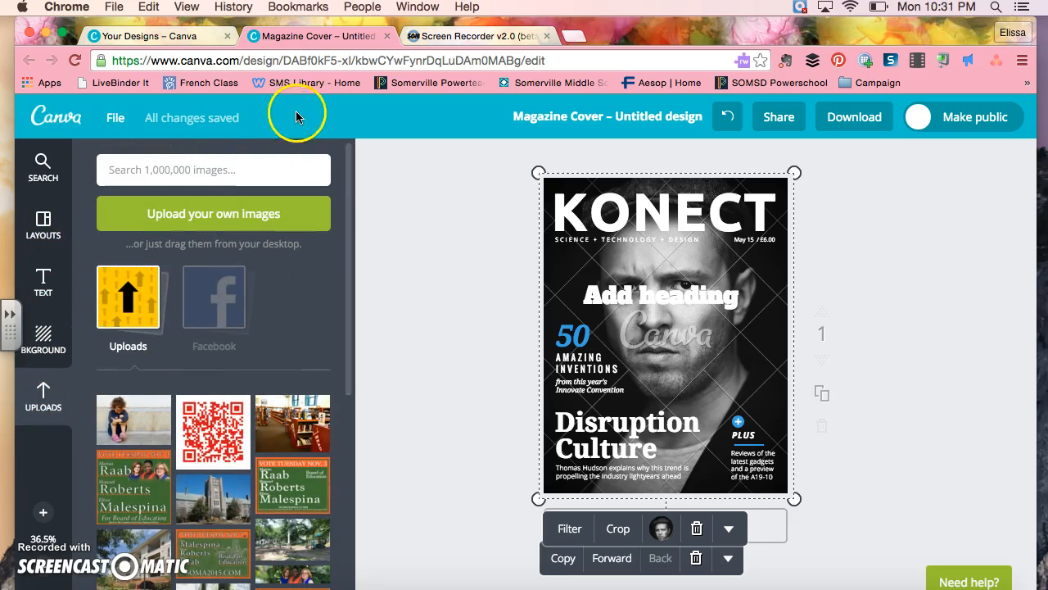
pyautogui.click(147, 36)
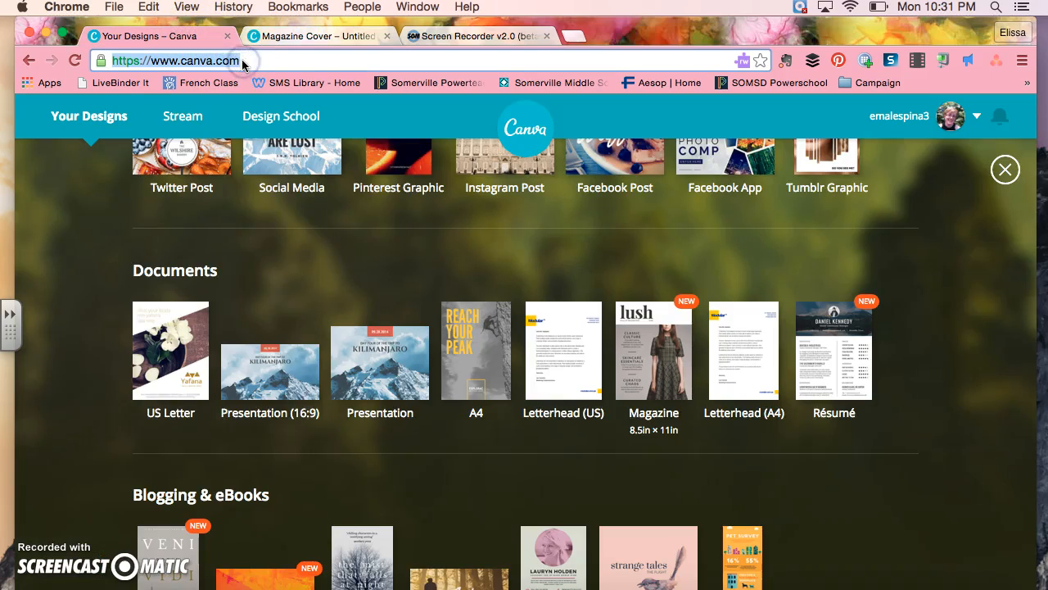
# Search Google for 'dog' and save the large brown dog photo to the Desktop.
pyautogui.write('www.google.com')
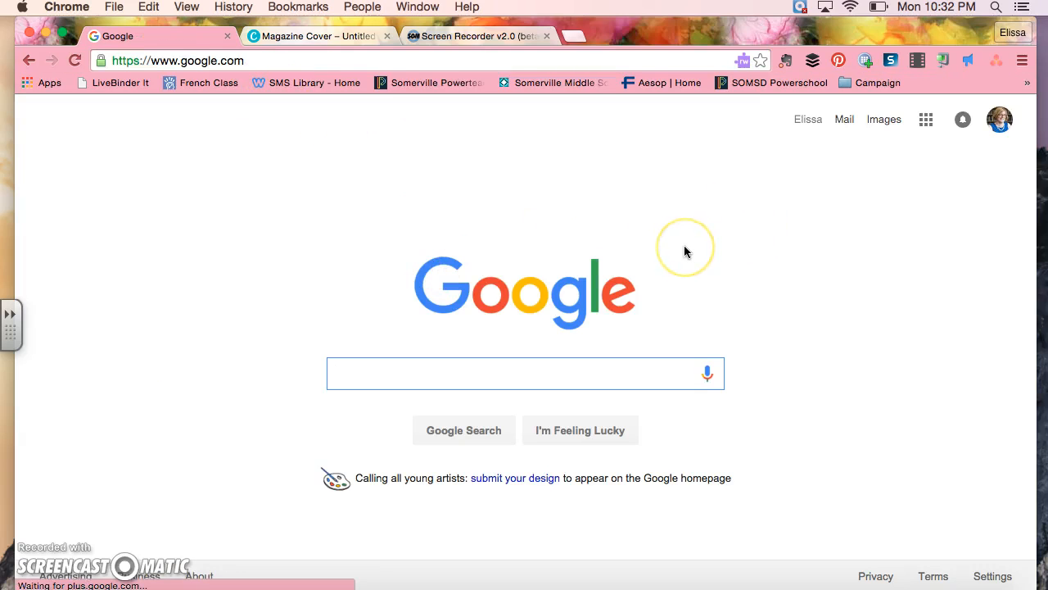
pyautogui.write('dog')
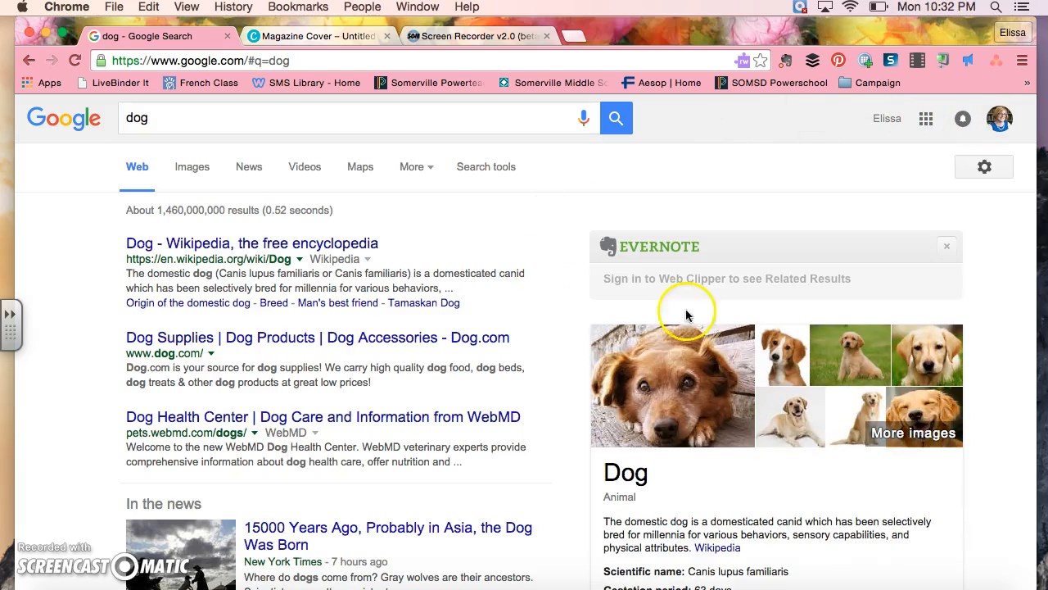
pyautogui.click(673, 384)
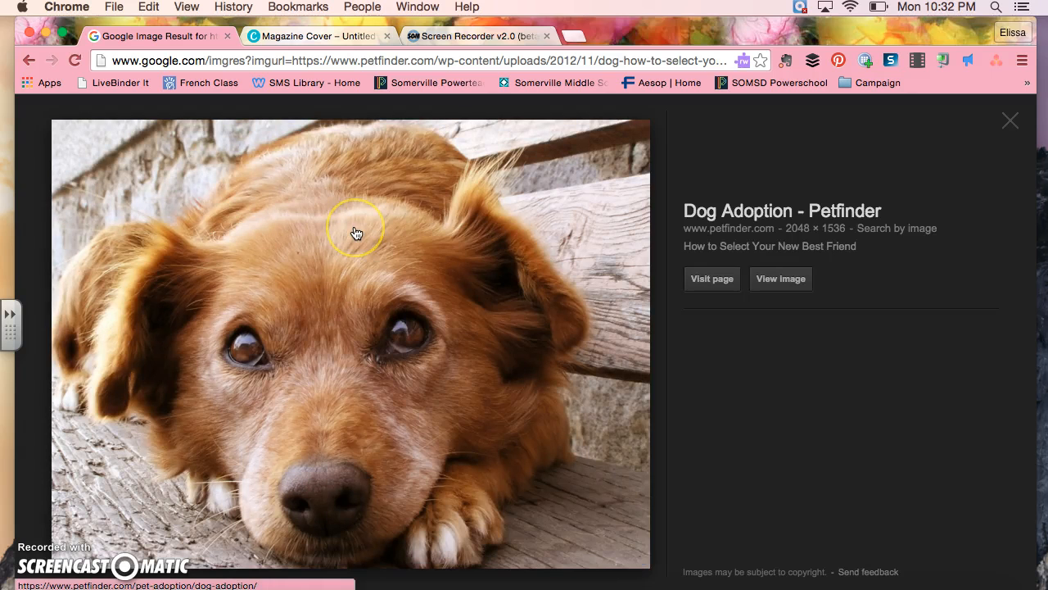
pyautogui.rightClick(355, 232)
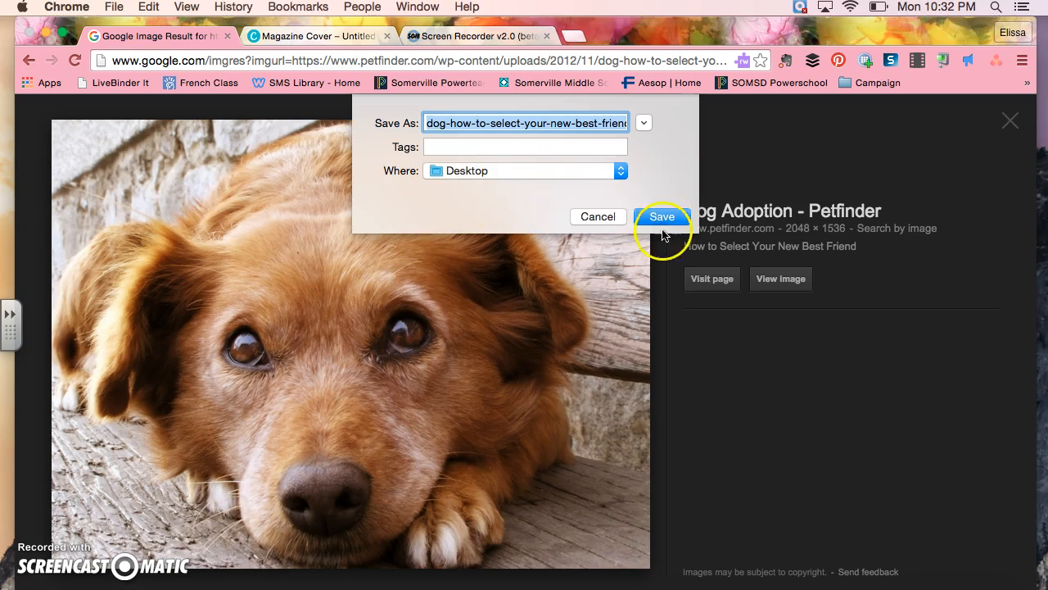
pyautogui.click(662, 216)
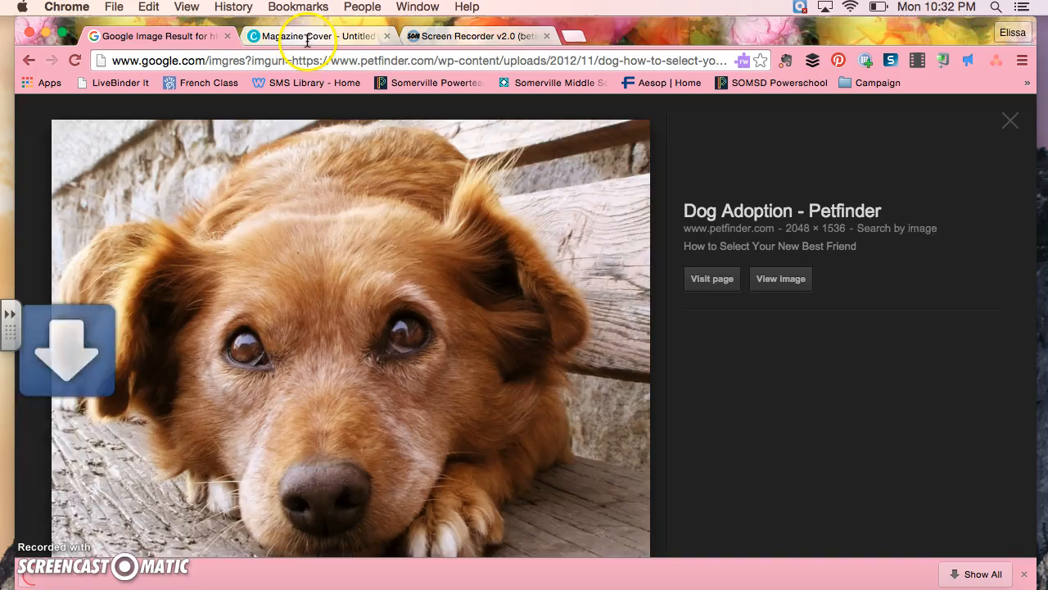
# Upload the saved dog photo onto the KONECT cover and delete the Disruption Culture headline.
pyautogui.click(319, 35)
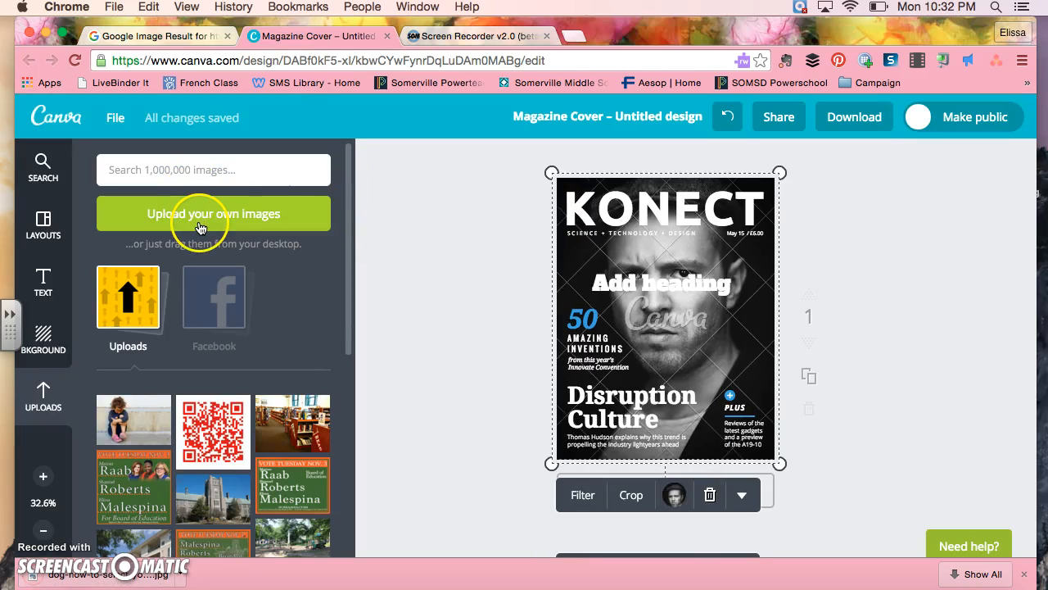
pyautogui.click(201, 214)
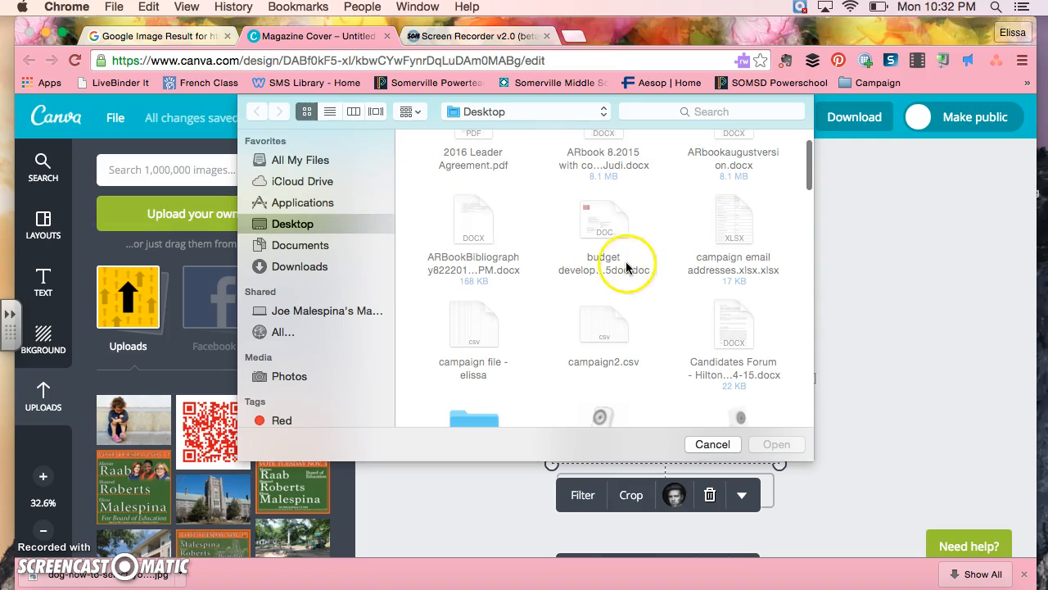
pyautogui.scroll(-3)
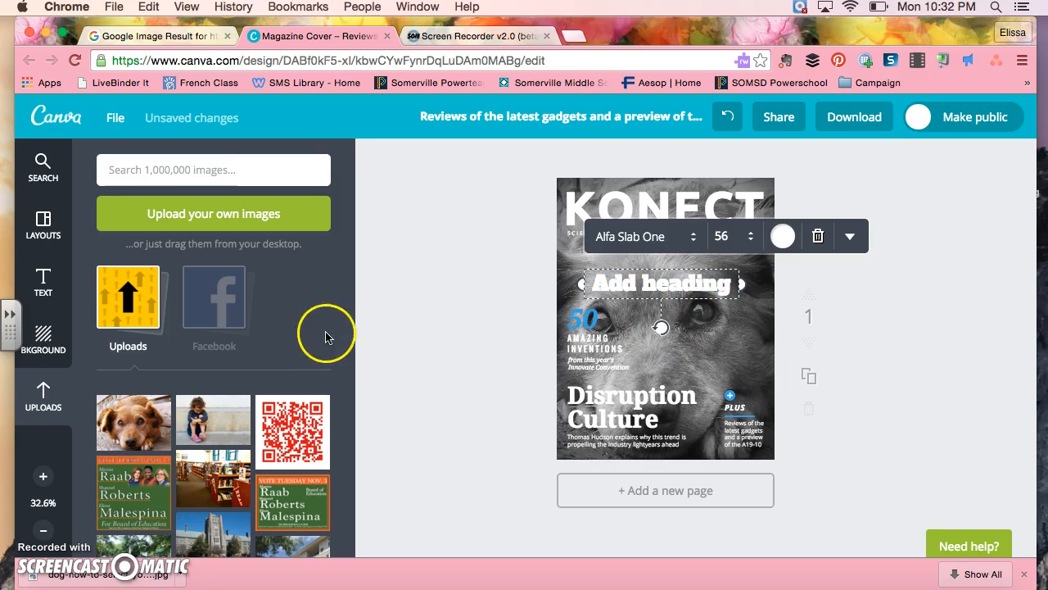
pyautogui.moveTo(648, 401)
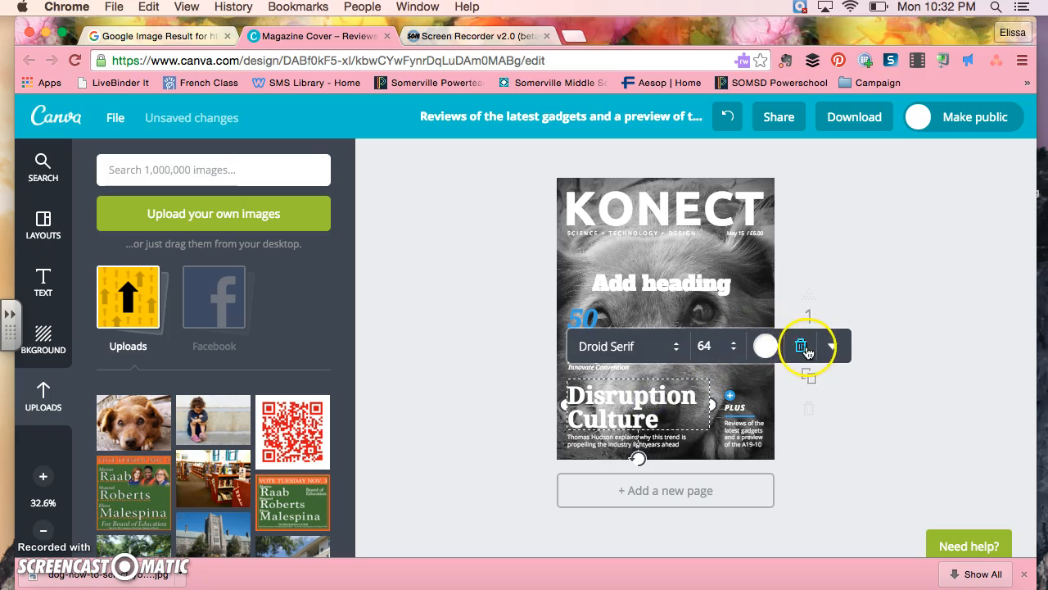
pyautogui.click(801, 346)
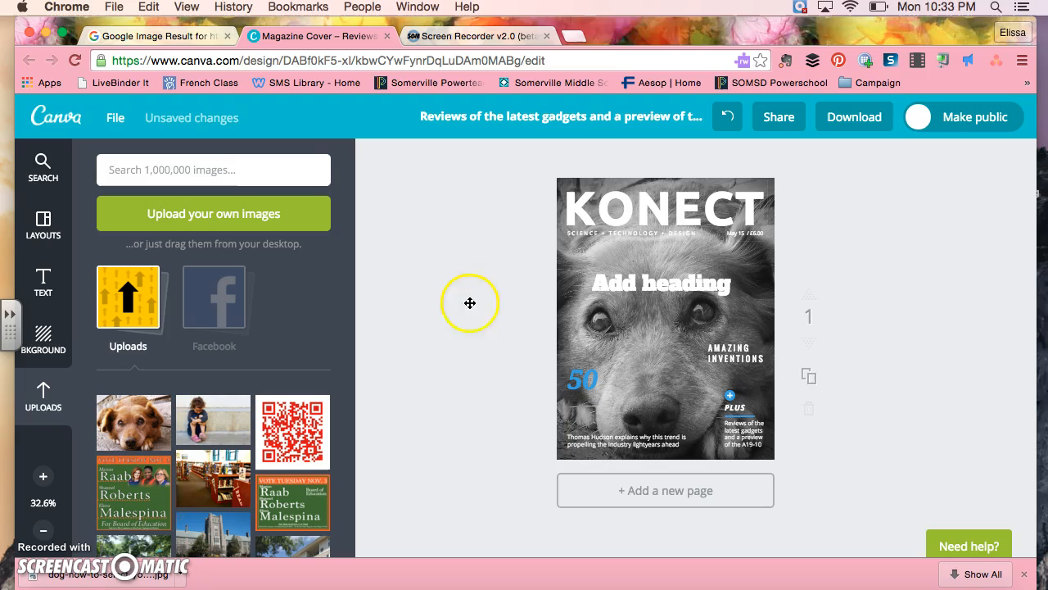
pyautogui.moveTo(656, 490)
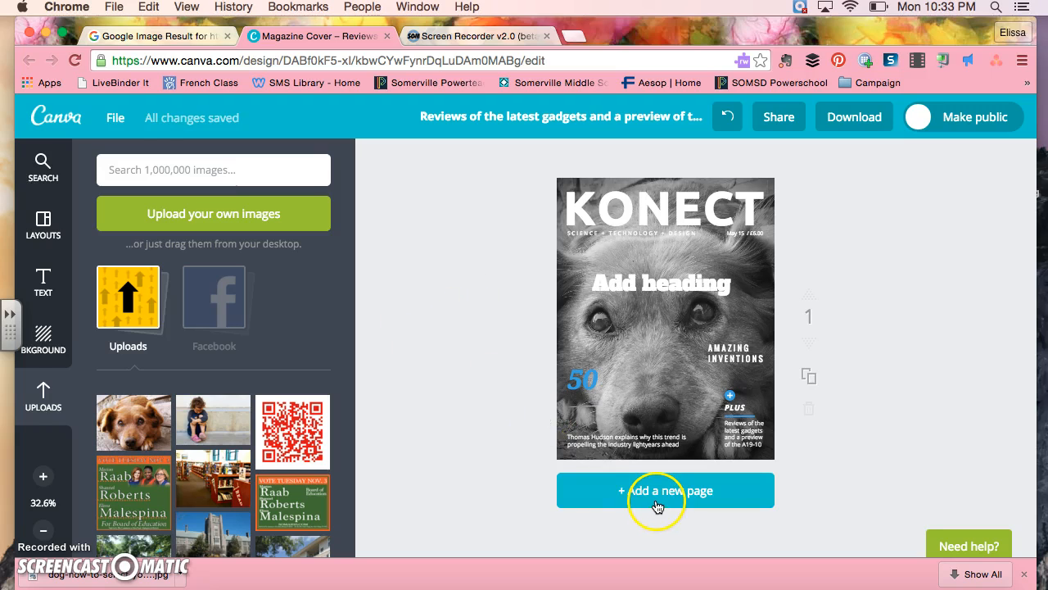
# Add a second page using the False Truths About UX article layout.
pyautogui.click(665, 489)
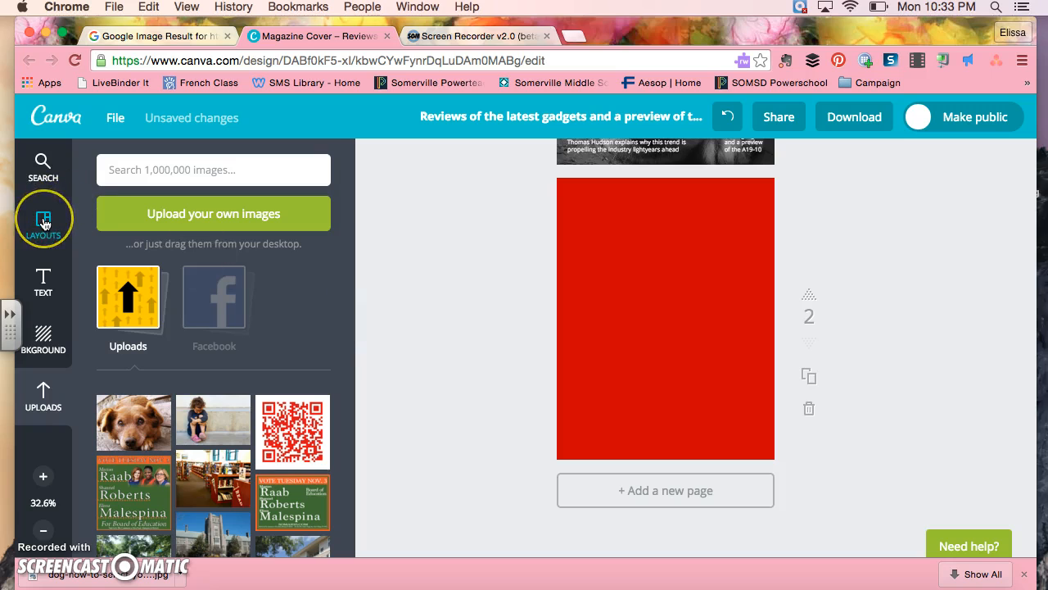
pyautogui.click(43, 221)
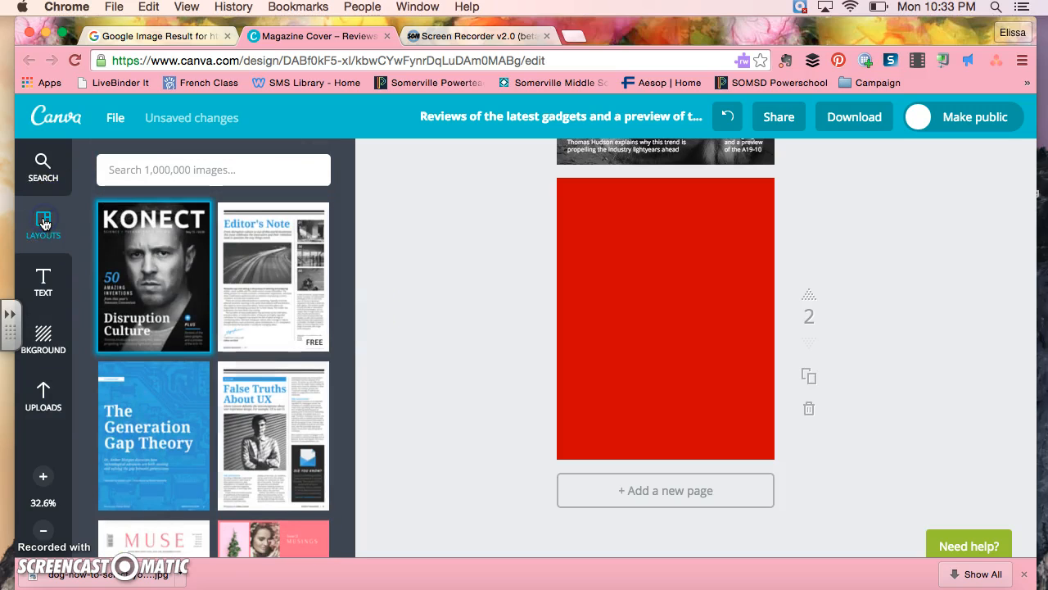
pyautogui.scroll(-3)
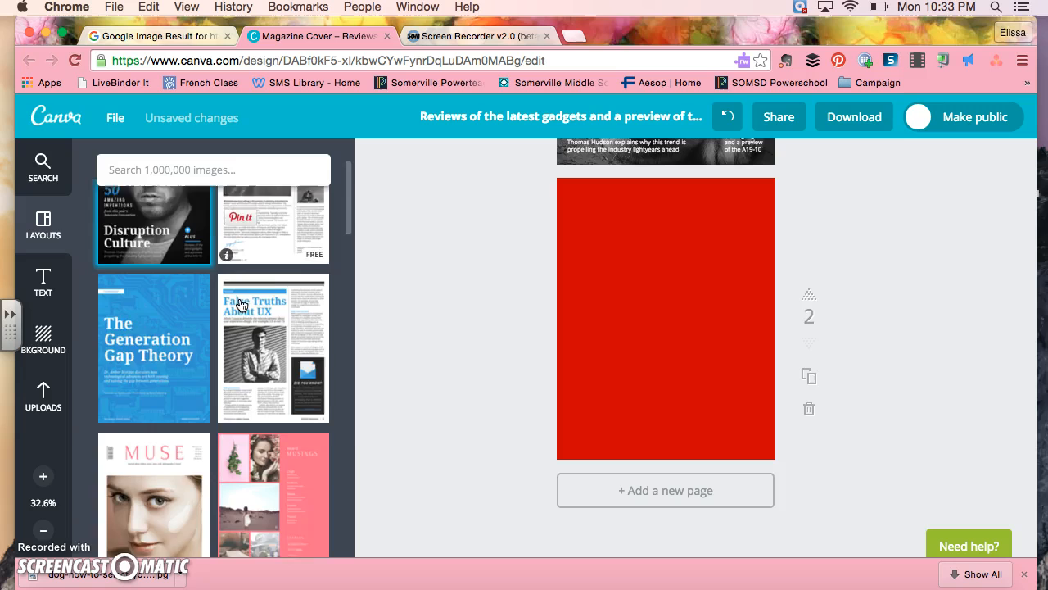
pyautogui.scroll(-3)
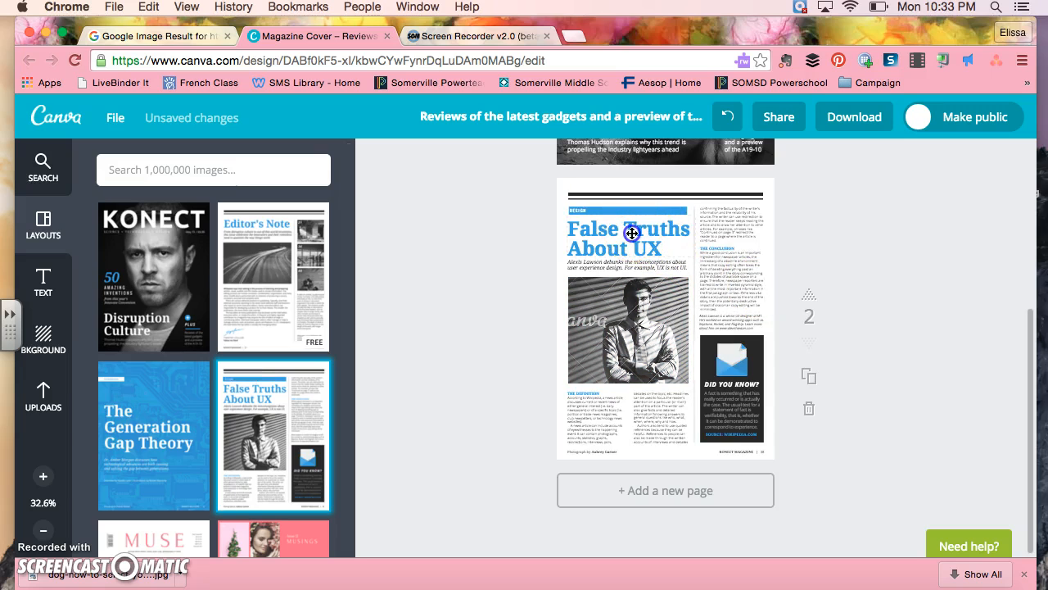
pyautogui.click(629, 238)
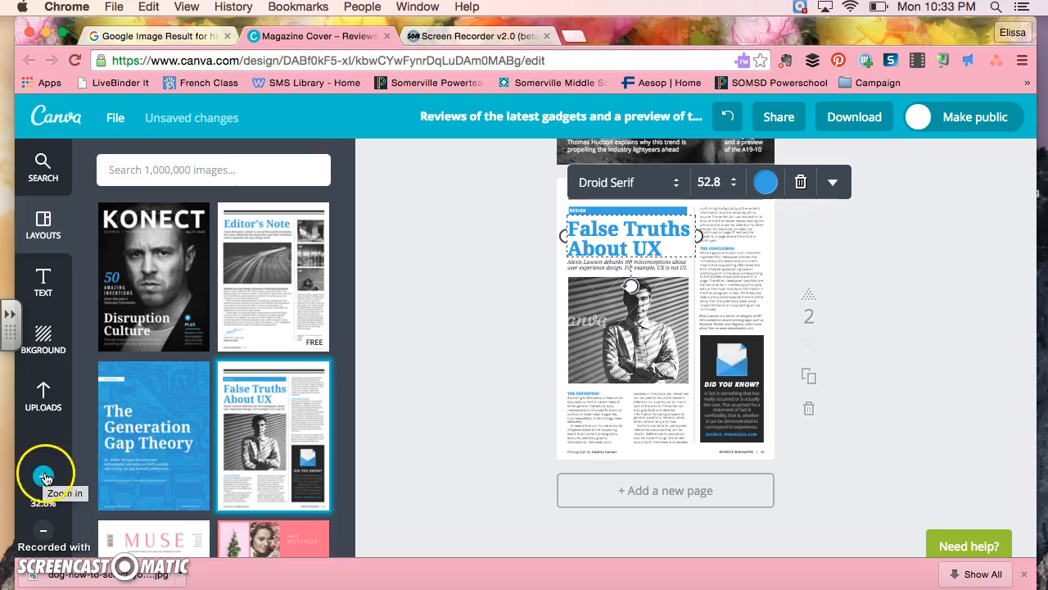
# Zoom in on page 2 and change the headline text to 'Dog Rule'.
pyautogui.click(42, 480)
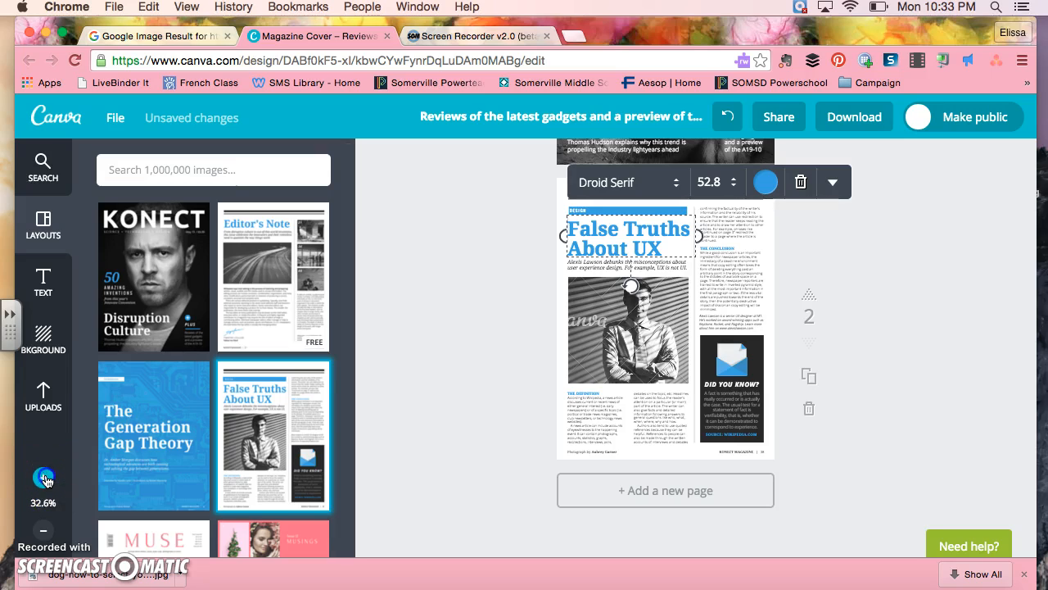
pyautogui.click(43, 477)
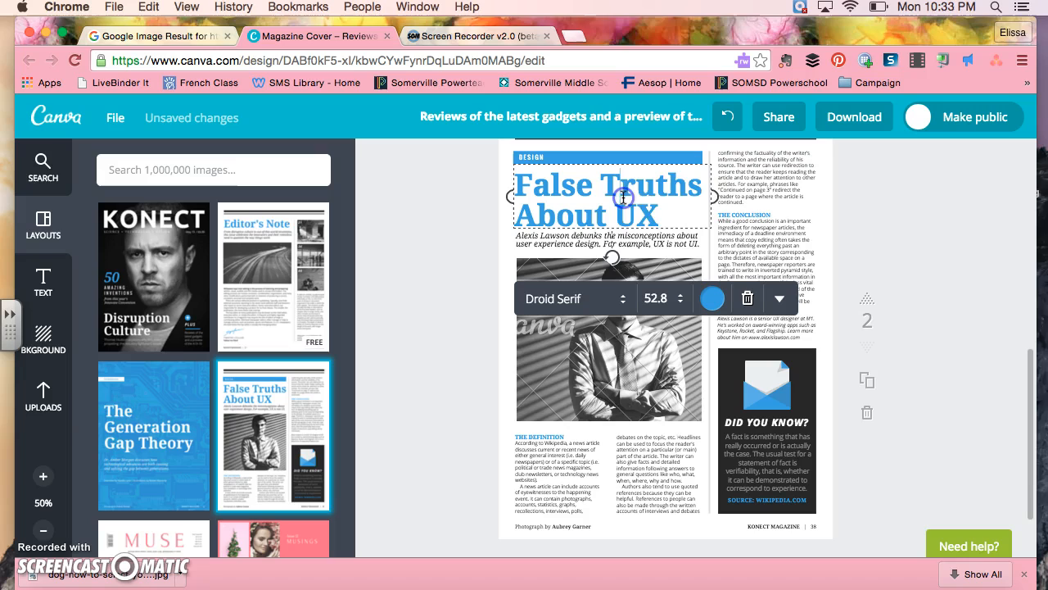
pyautogui.tripleClick(606, 185)
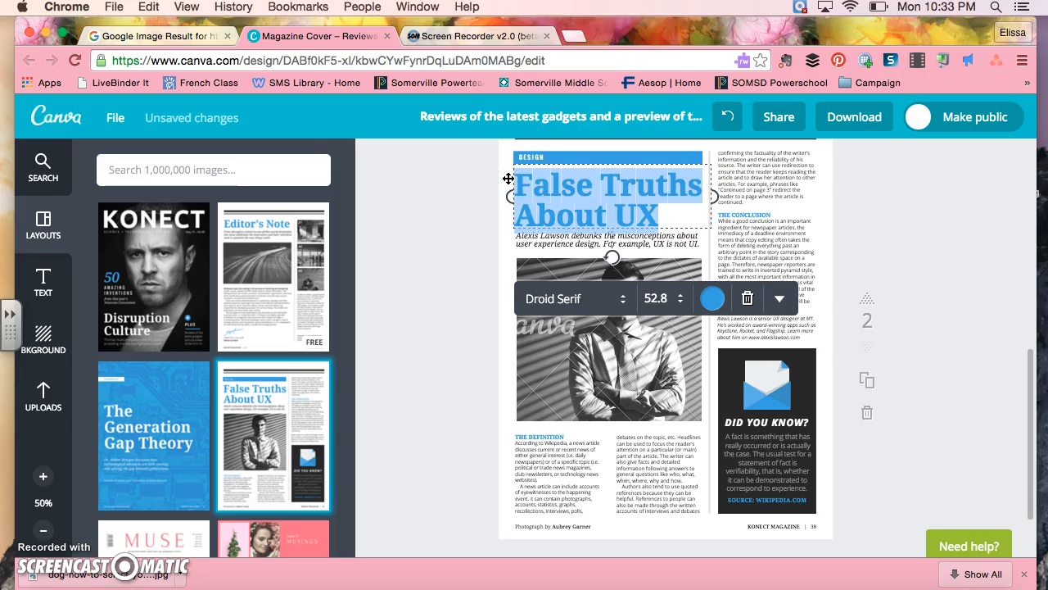
pyautogui.write('Dog')
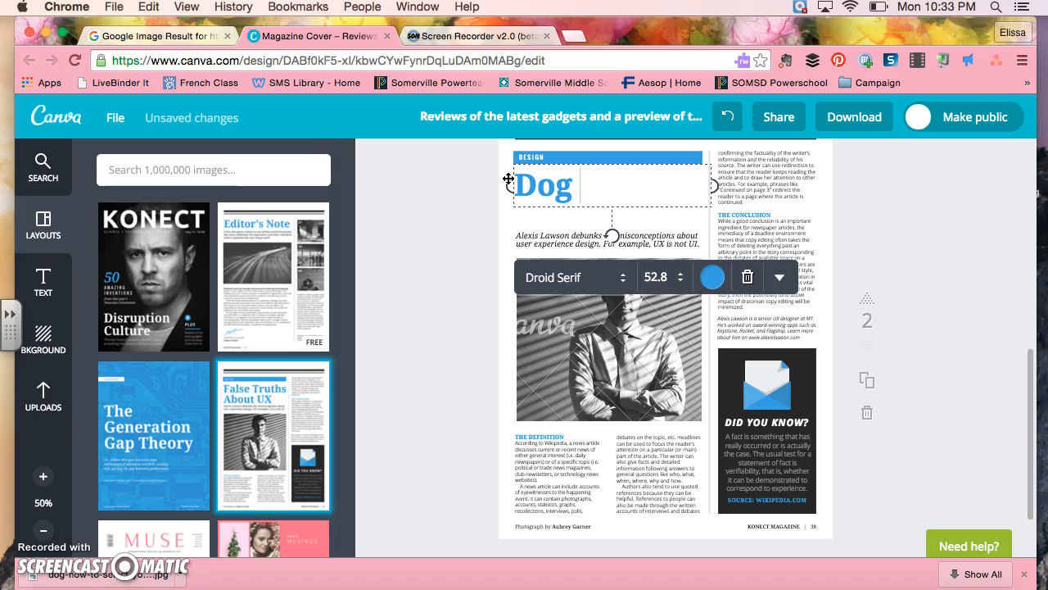
pyautogui.write('Rule')
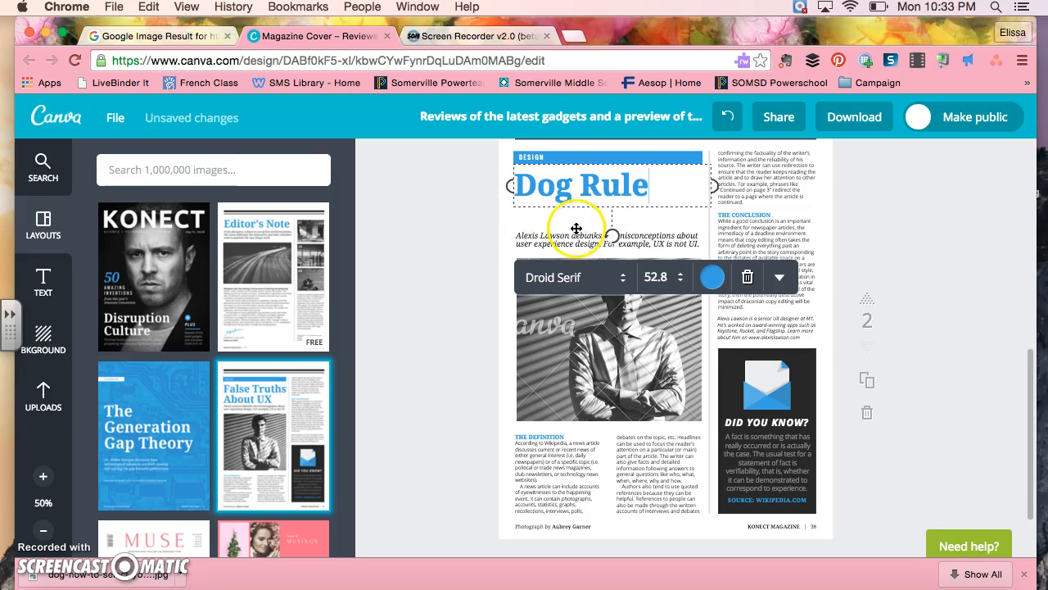
pyautogui.click(606, 240)
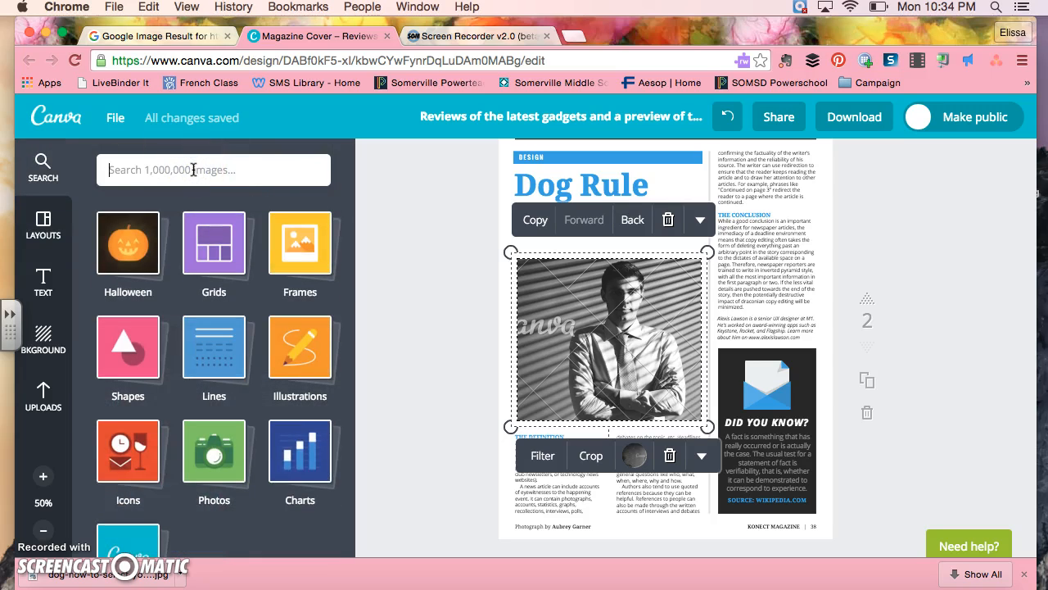
# Search Elements for 'dog' and fit the teal dog illustration below the 'Dog Rule' headline.
pyautogui.write('dog')
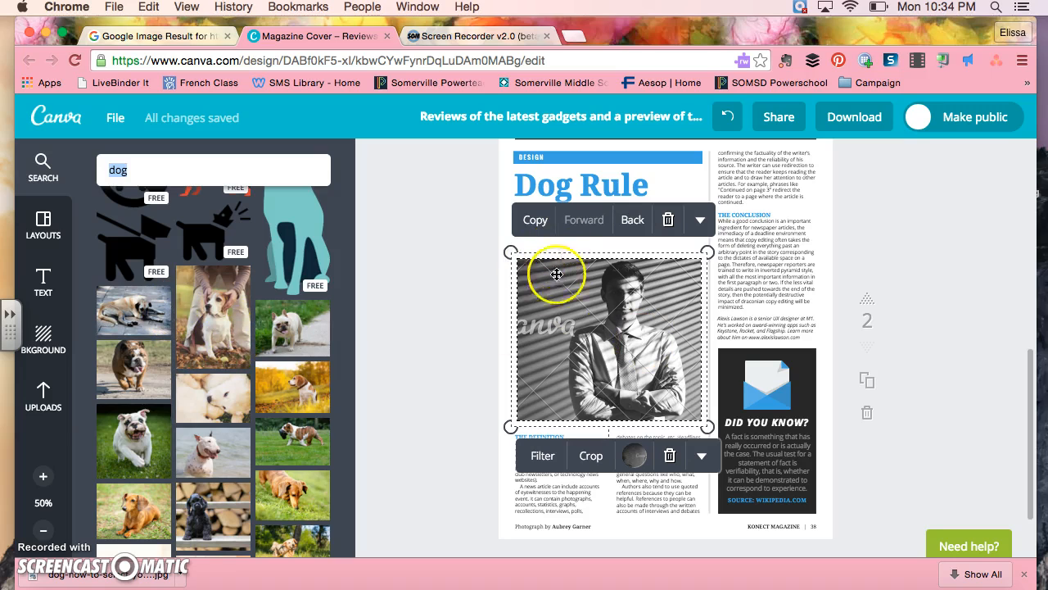
pyautogui.moveTo(667, 395)
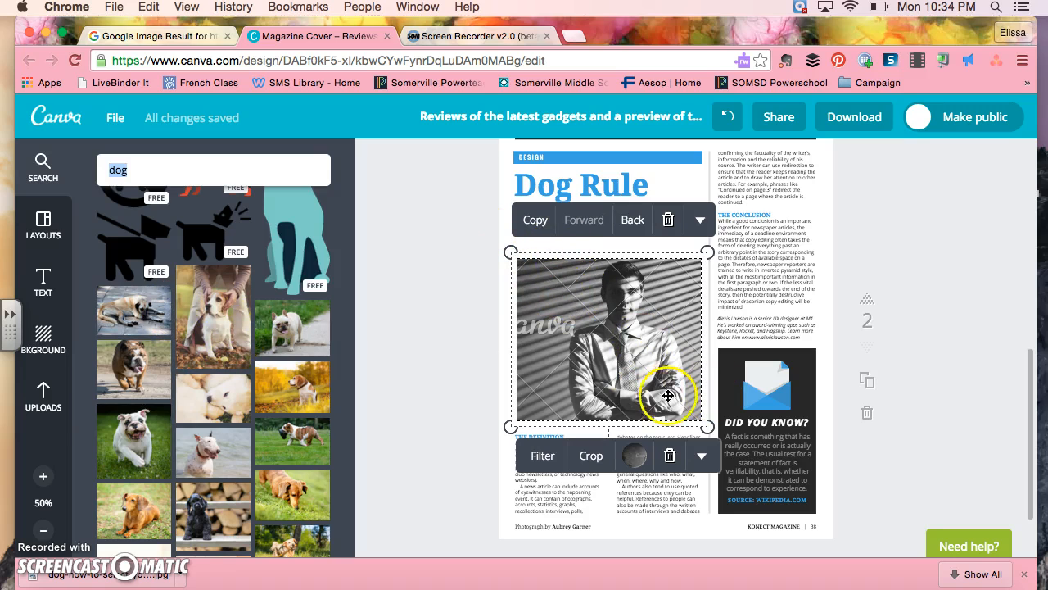
pyautogui.moveTo(280, 358)
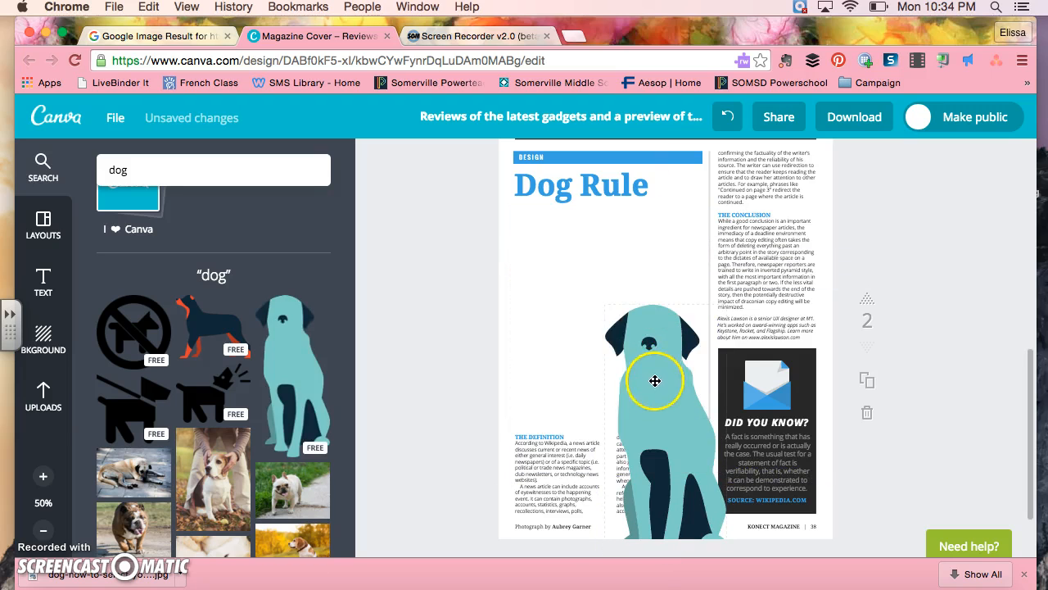
pyautogui.moveTo(656, 380); pyautogui.dragTo(645, 393)
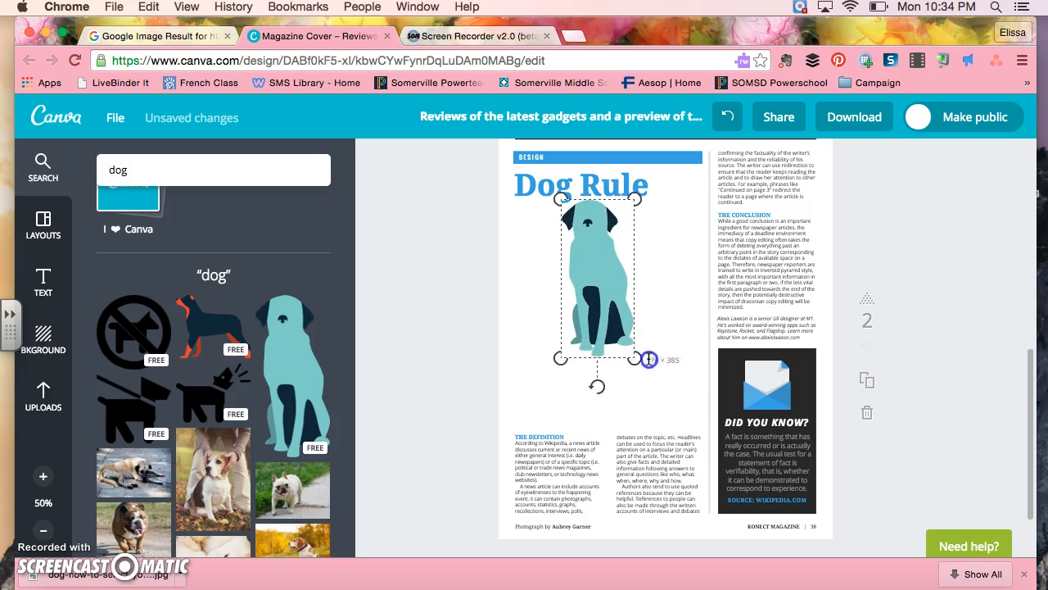
pyautogui.moveTo(651, 358); pyautogui.dragTo(680, 392)
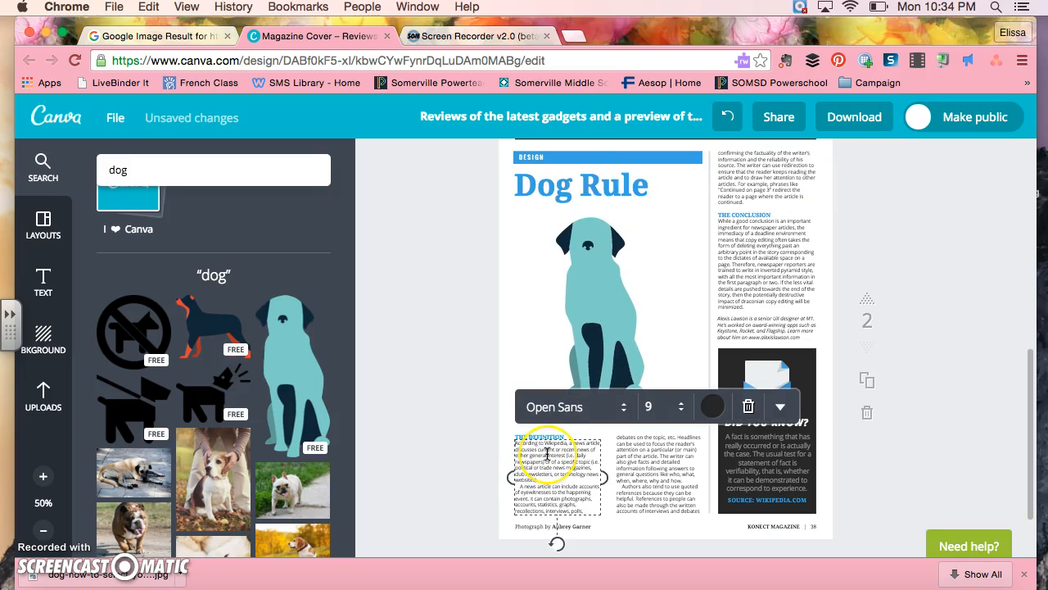
# Replace the paragraph under THE DEFINITION with the filler line 'fjfoidfjodafjoafjoidajfoadf'.
pyautogui.scroll(-3)
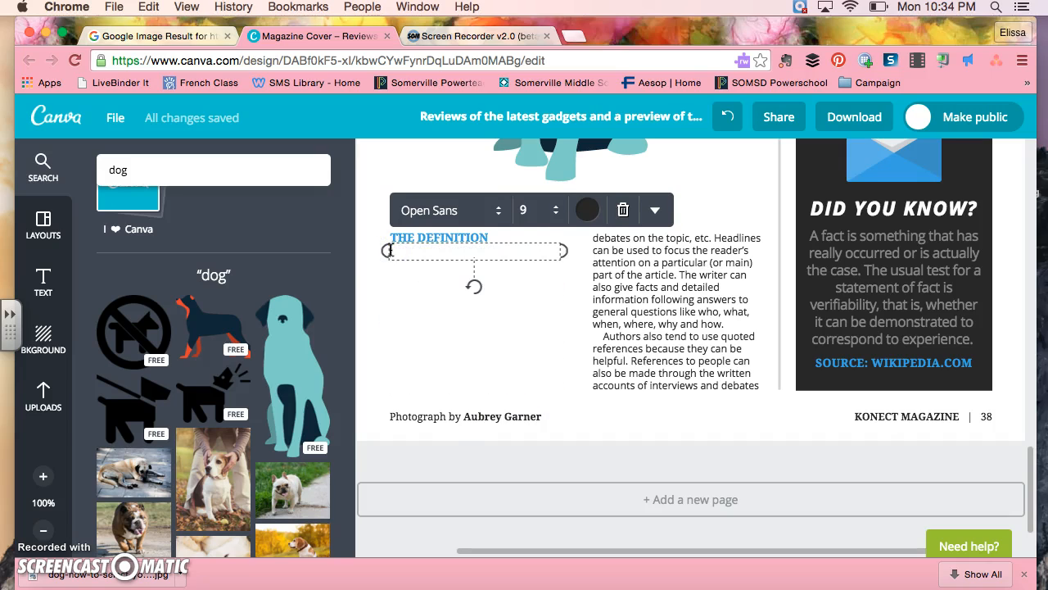
pyautogui.write('jifoidfjodafjo')
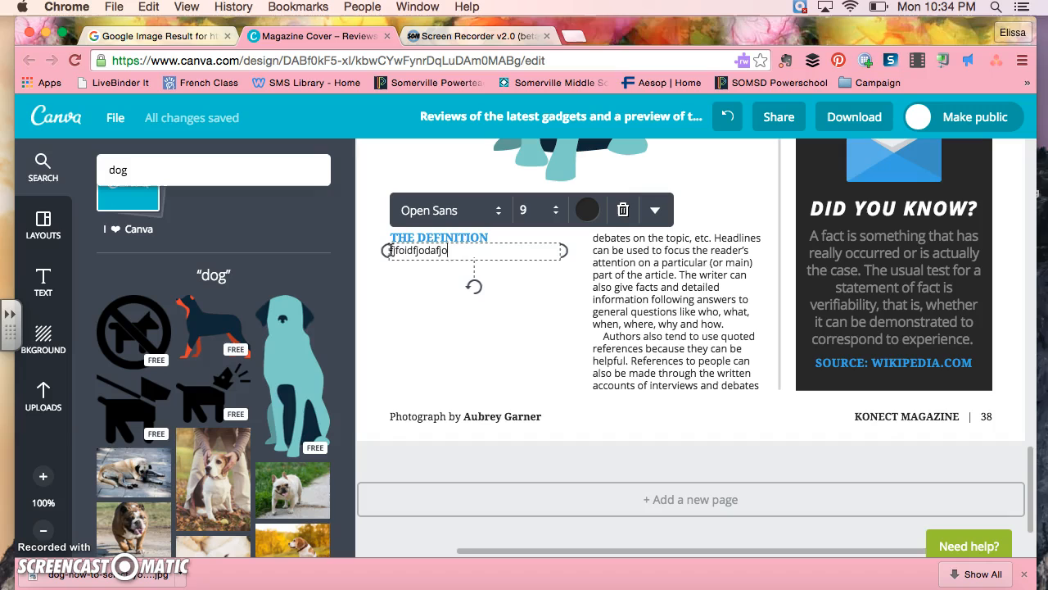
pyautogui.write('afjoidajfoadf')
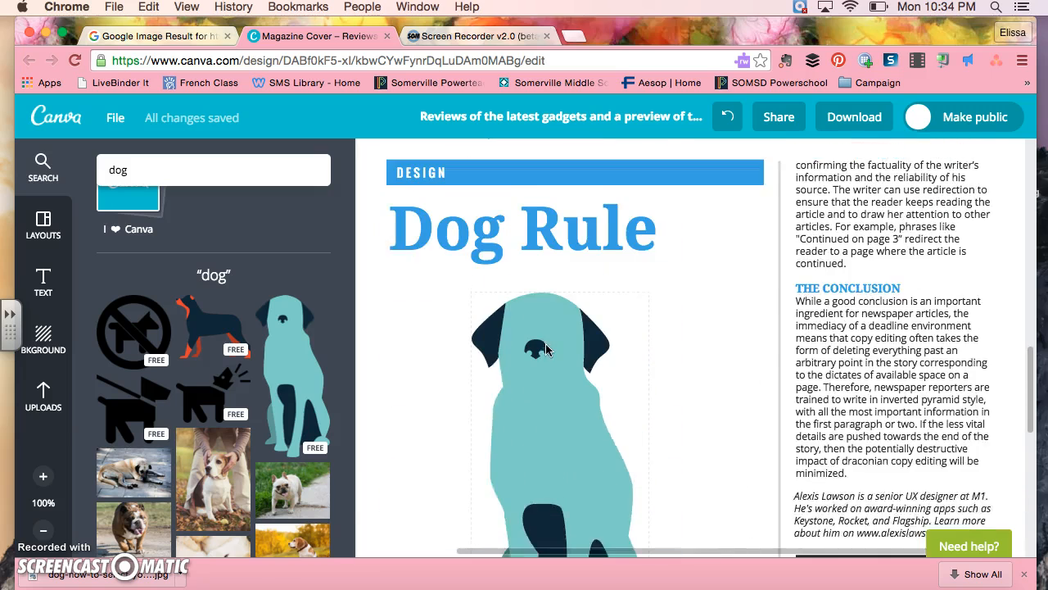
pyautogui.scroll(-3)
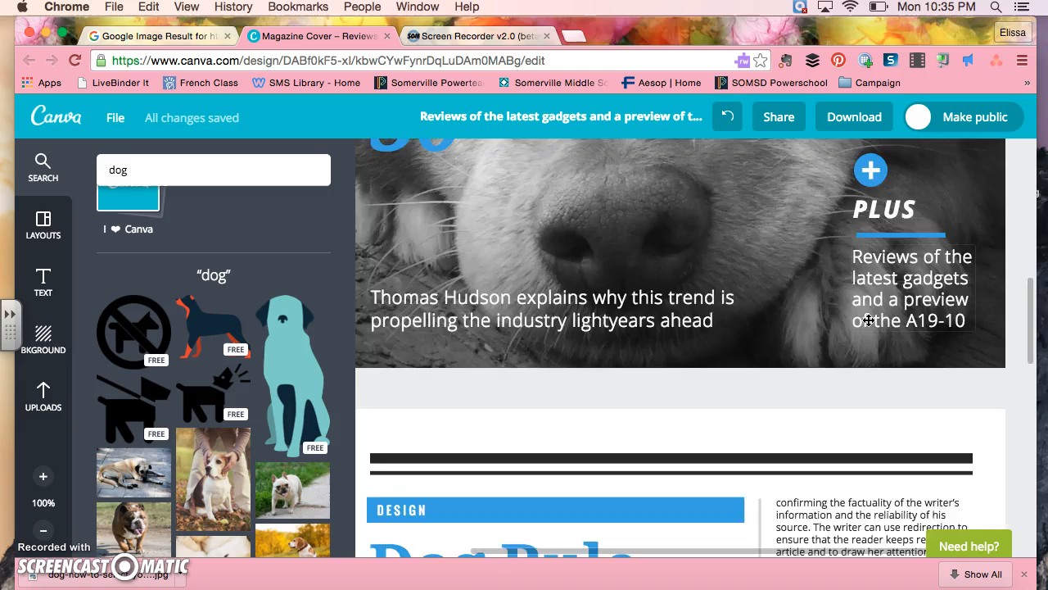
pyautogui.scroll(-3)
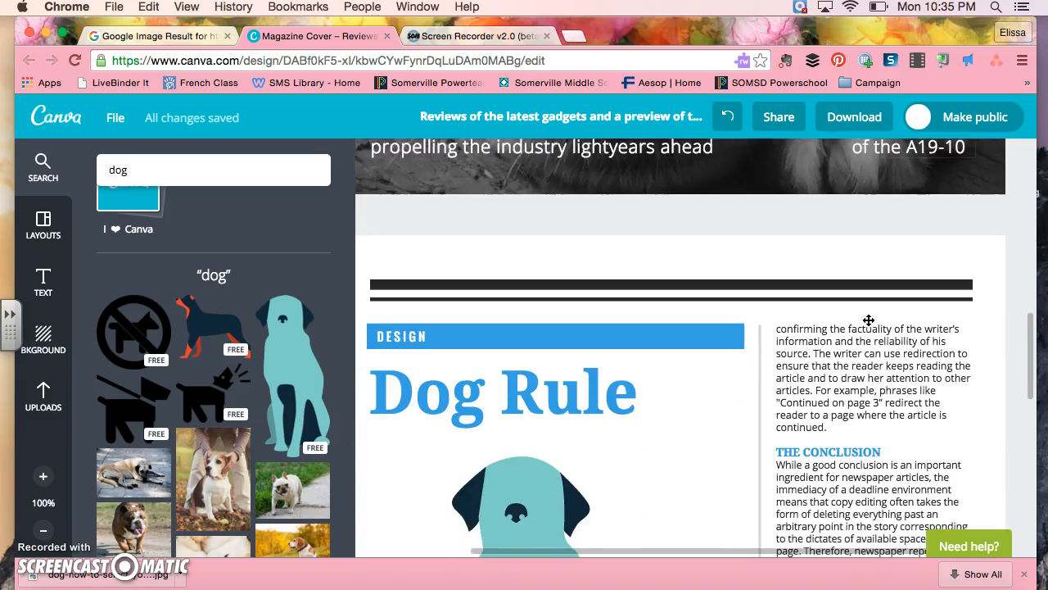
pyautogui.write('fjfoidfjodafjoafjoidajfoadf')
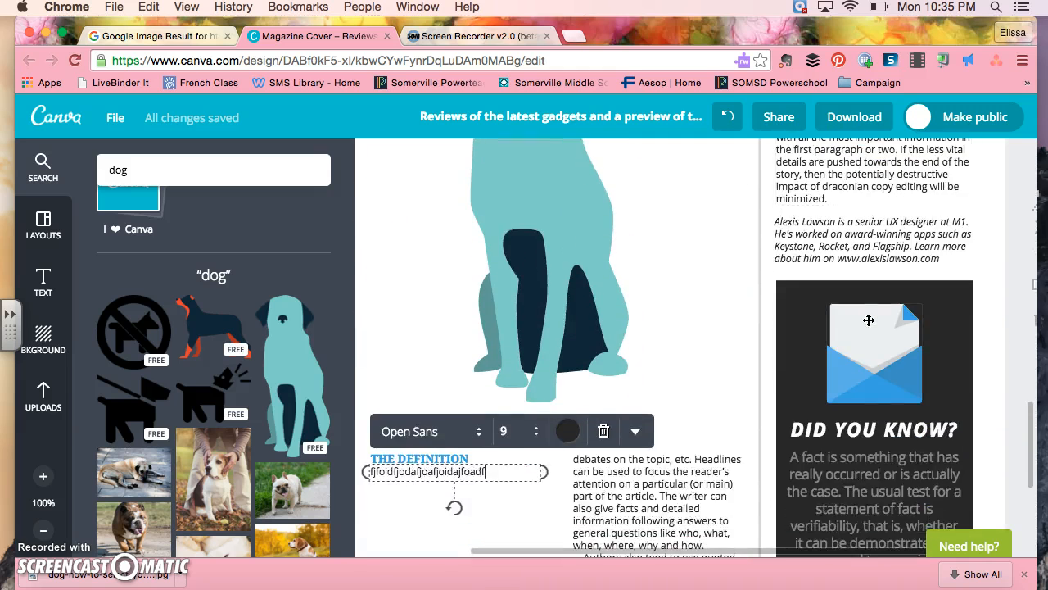
pyautogui.scroll(-3)
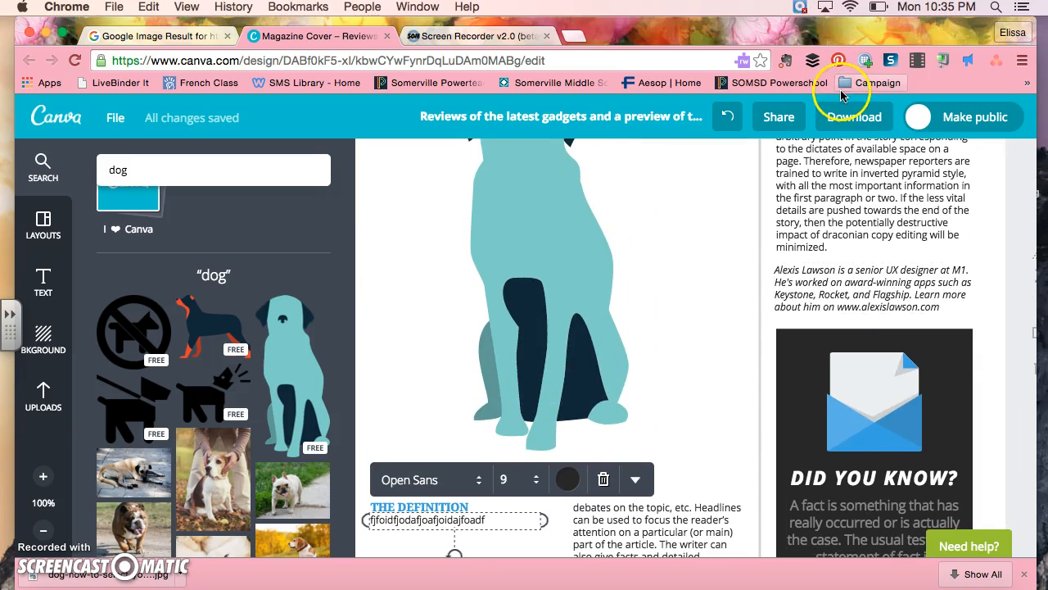
# Download the magazine as a PDF for print and save it to the Desktop.
pyautogui.click(854, 116)
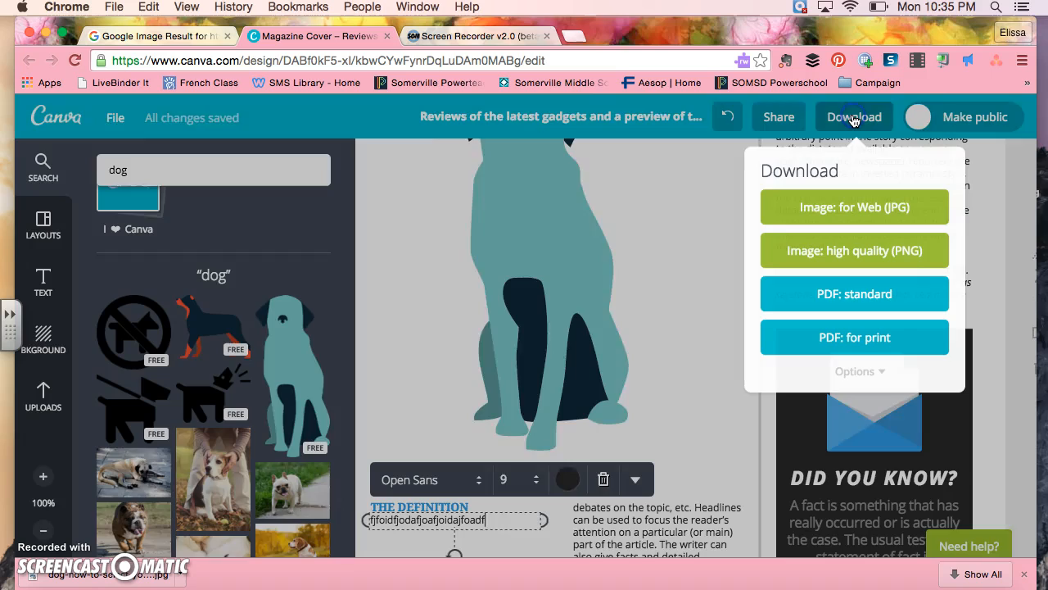
pyautogui.moveTo(855, 250)
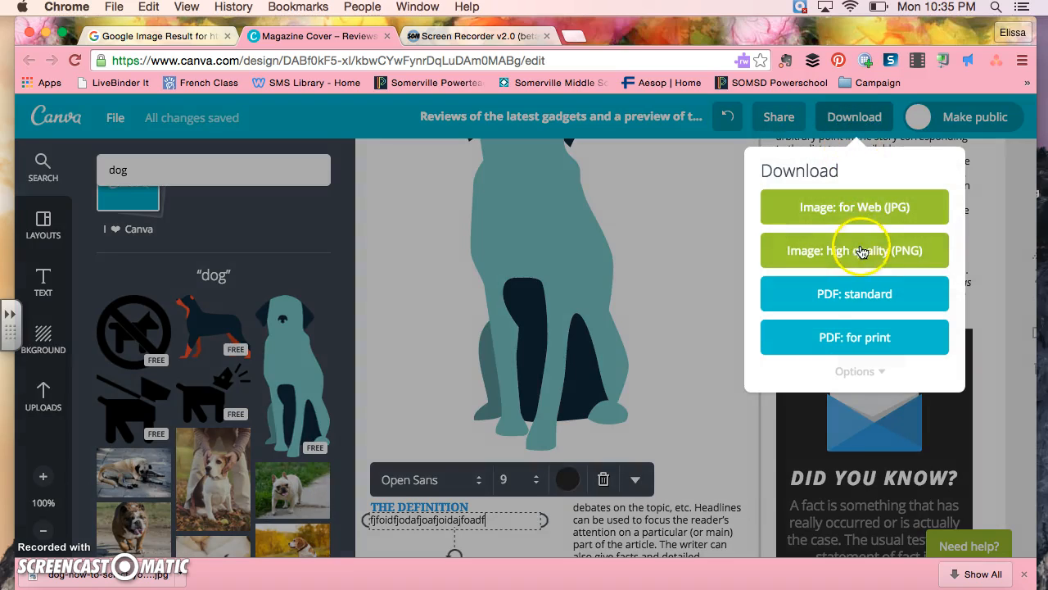
pyautogui.moveTo(854, 206)
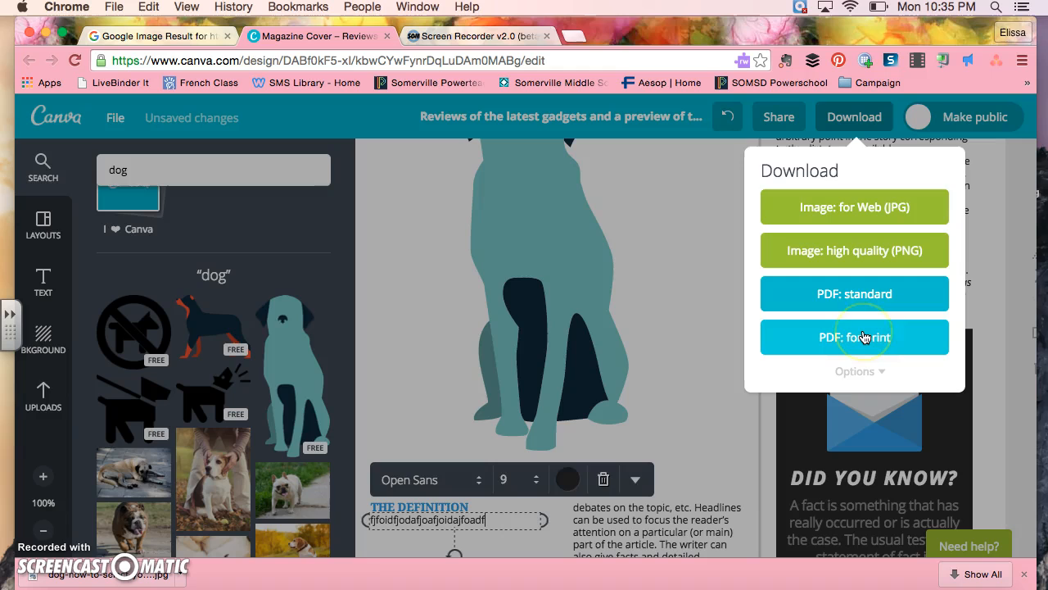
pyautogui.click(854, 337)
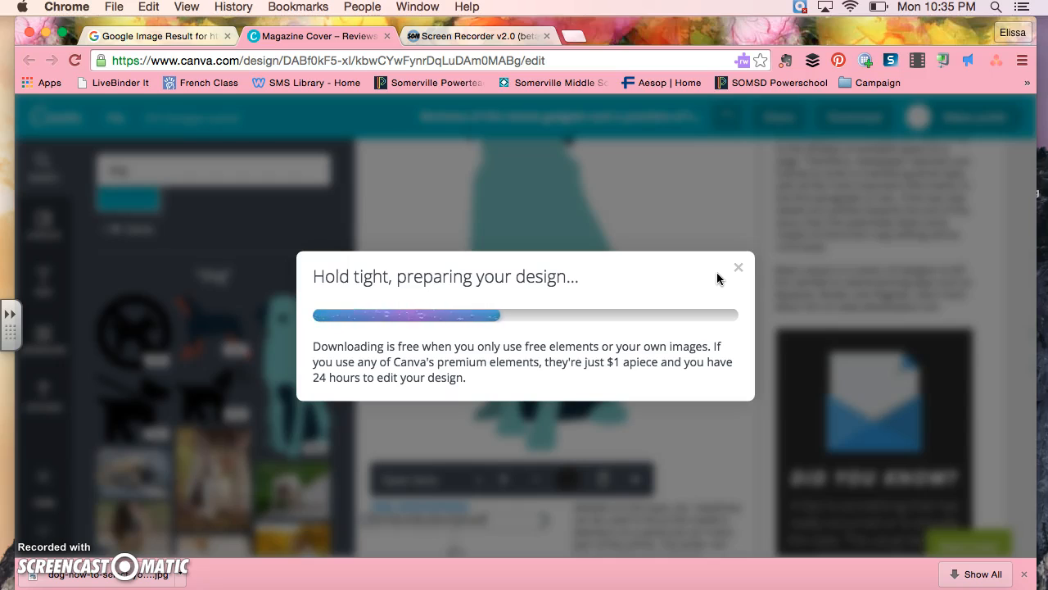
pyautogui.moveTo(703, 285)
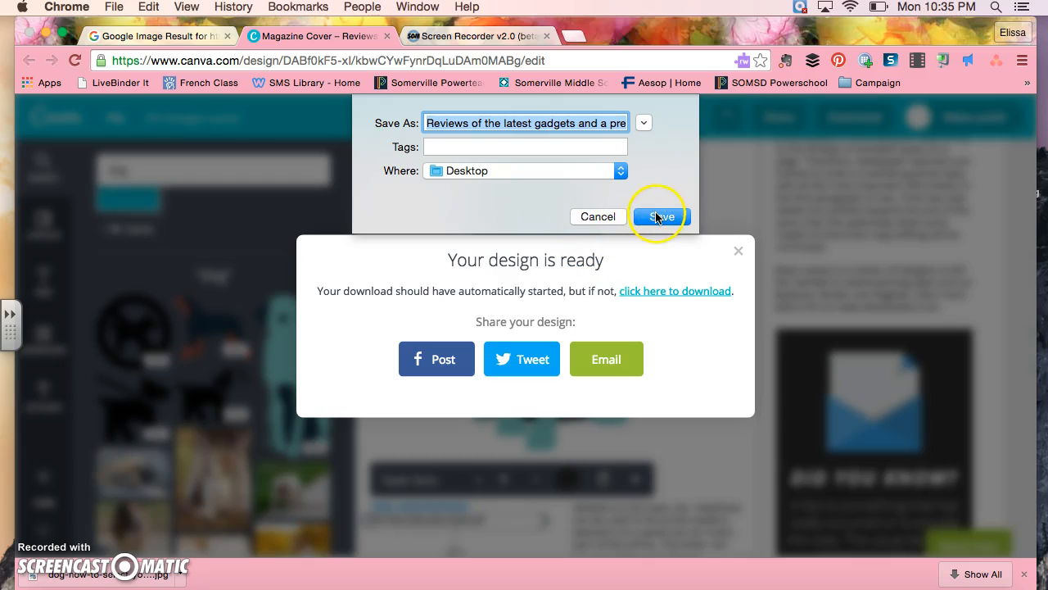
pyautogui.click(660, 216)
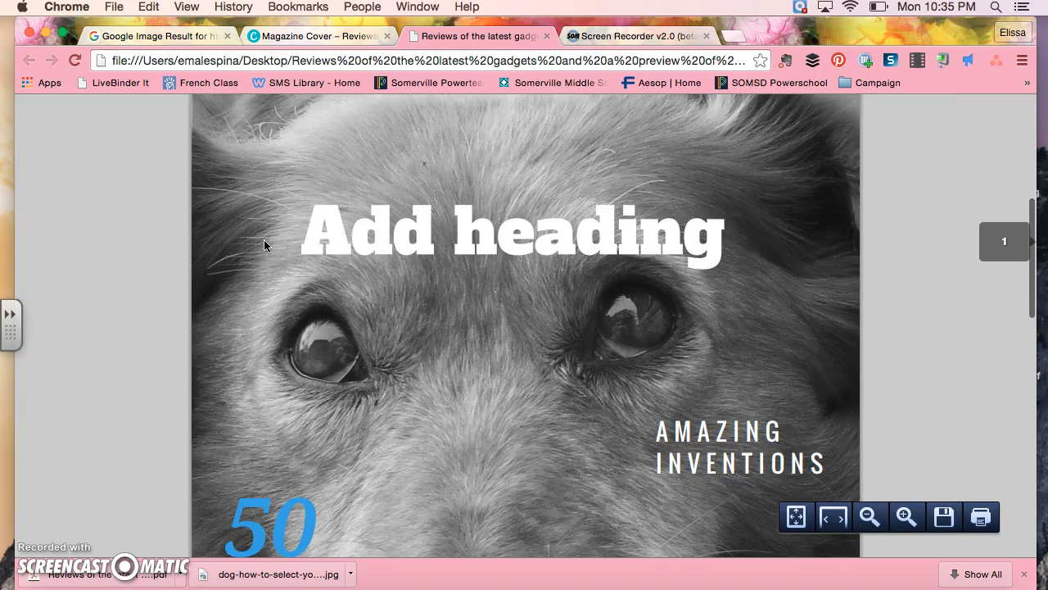
pyautogui.scroll(-3)
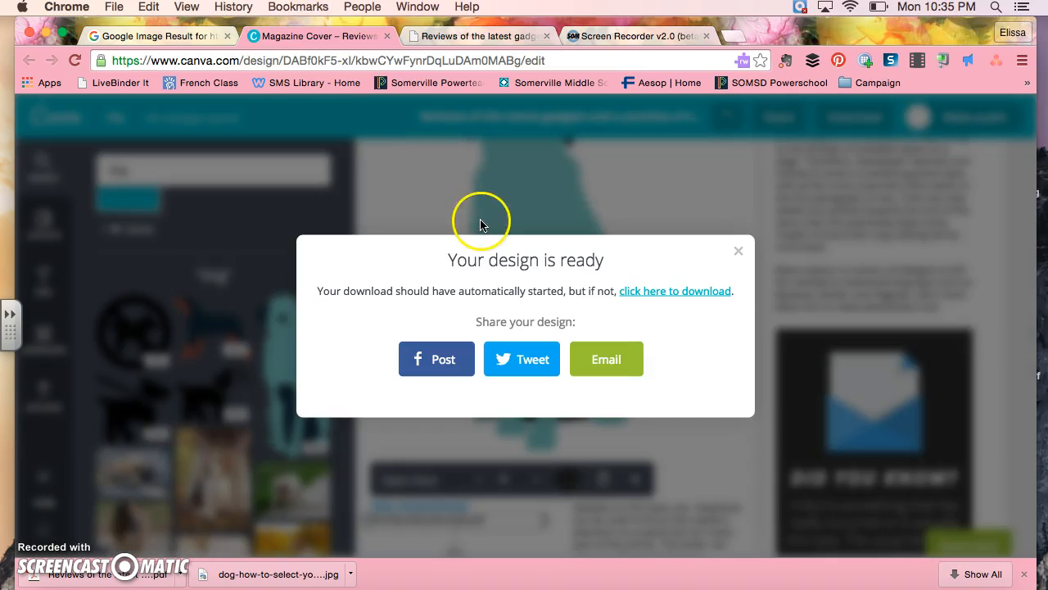
# Dismiss the design-ready notice and reopen the Download format options.
pyautogui.click(737, 251)
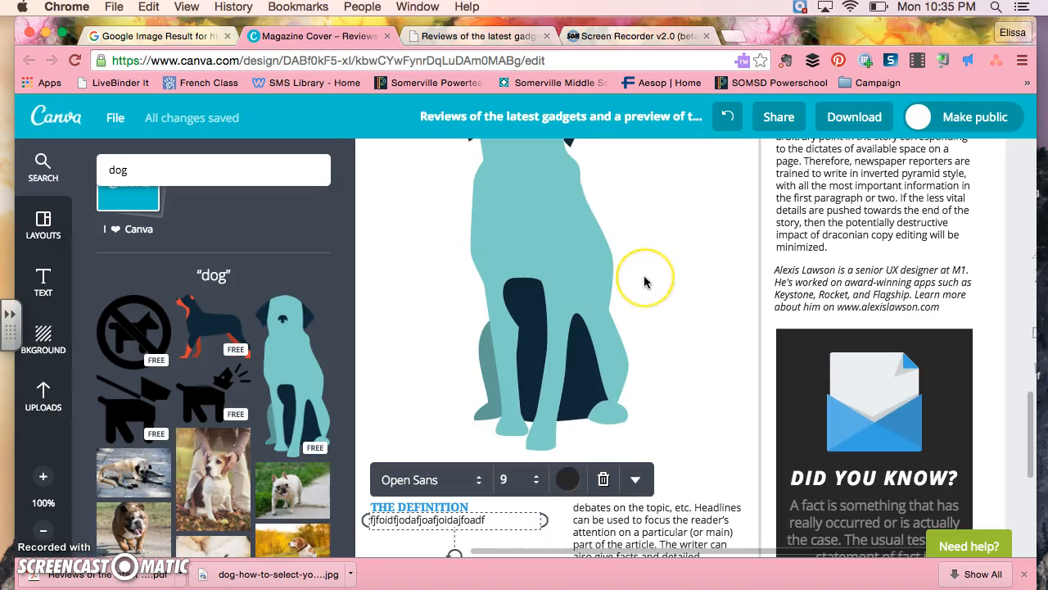
pyautogui.scroll(-3)
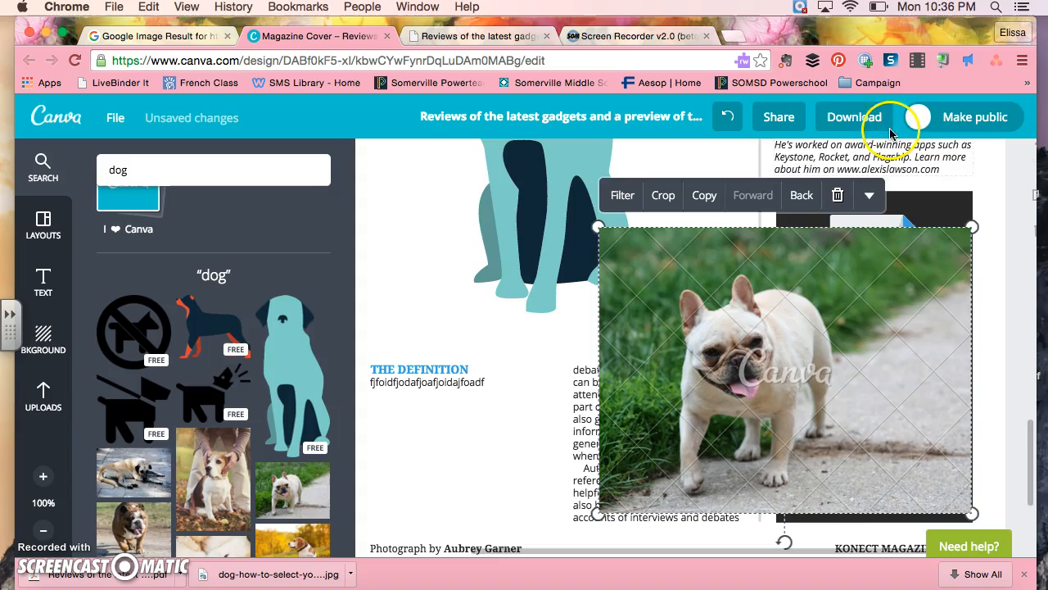
pyautogui.click(854, 116)
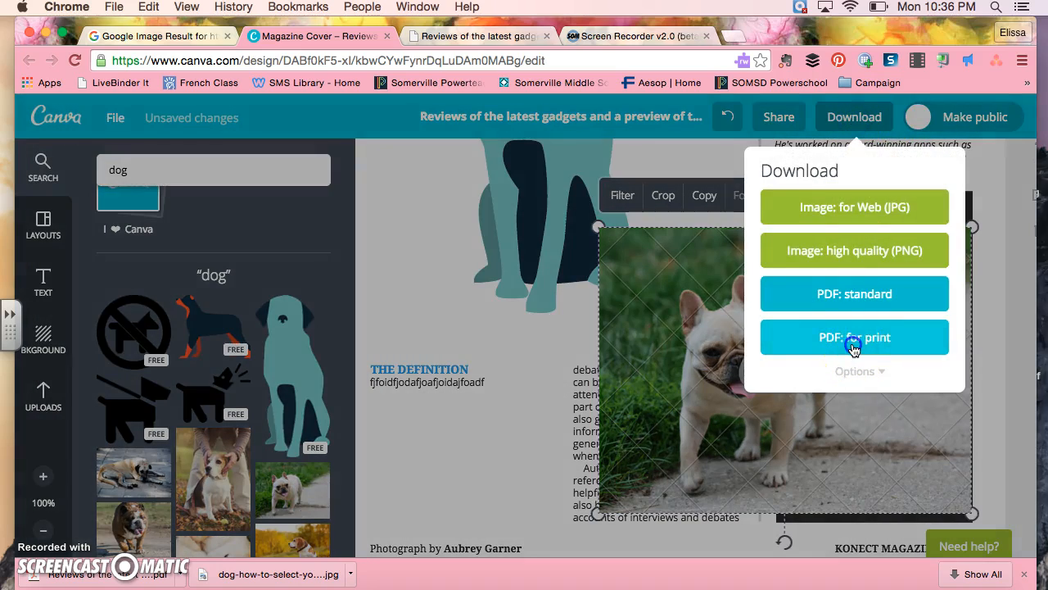
# Export a watermarked draft print PDF of the magazine to the Desktop.
pyautogui.click(854, 336)
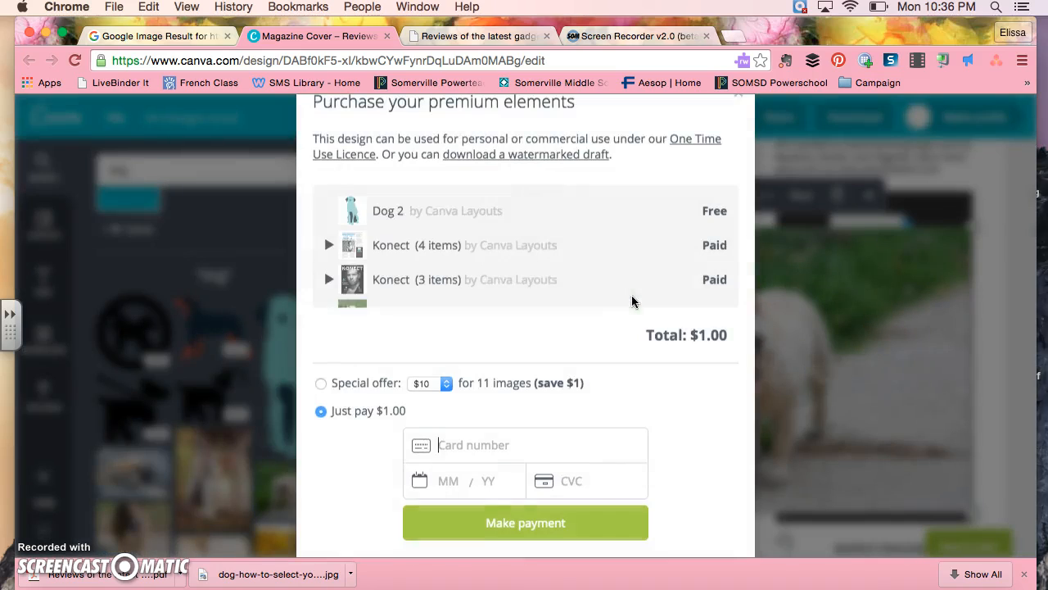
pyautogui.scroll(-3)
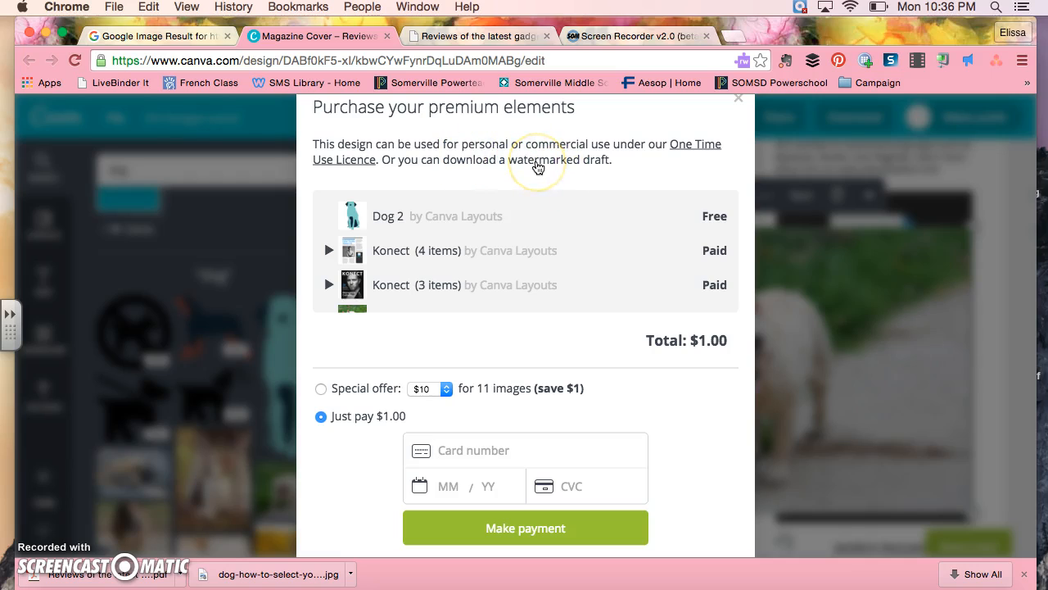
pyautogui.scroll(-3)
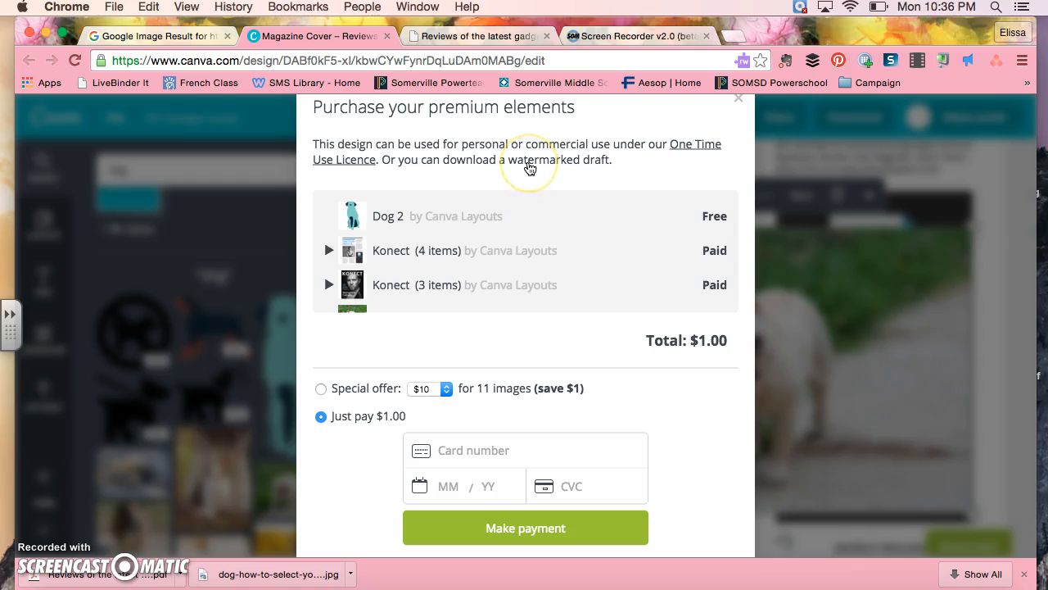
pyautogui.moveTo(484, 167)
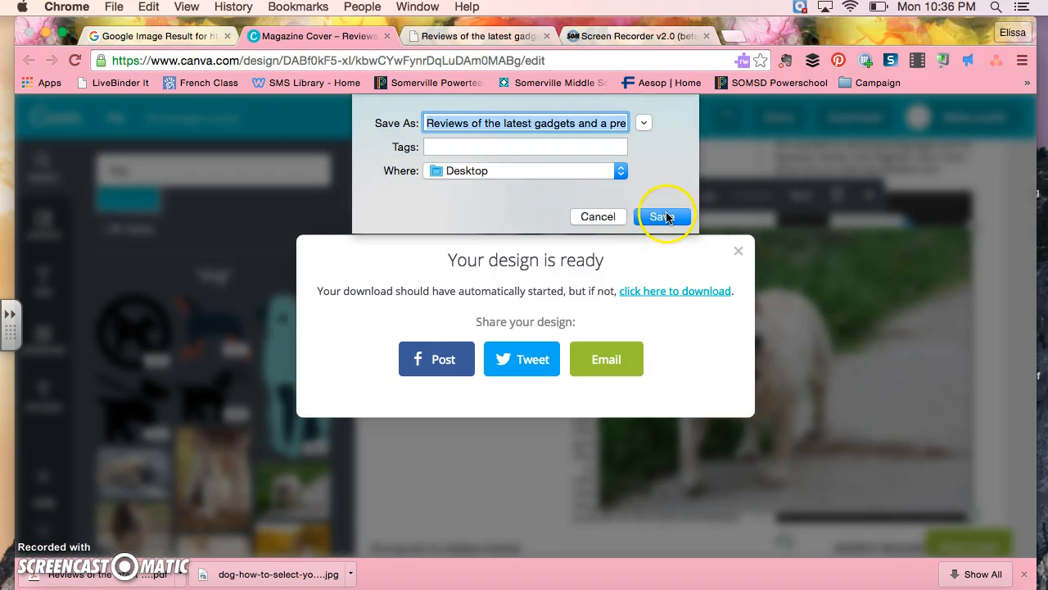
pyautogui.click(663, 216)
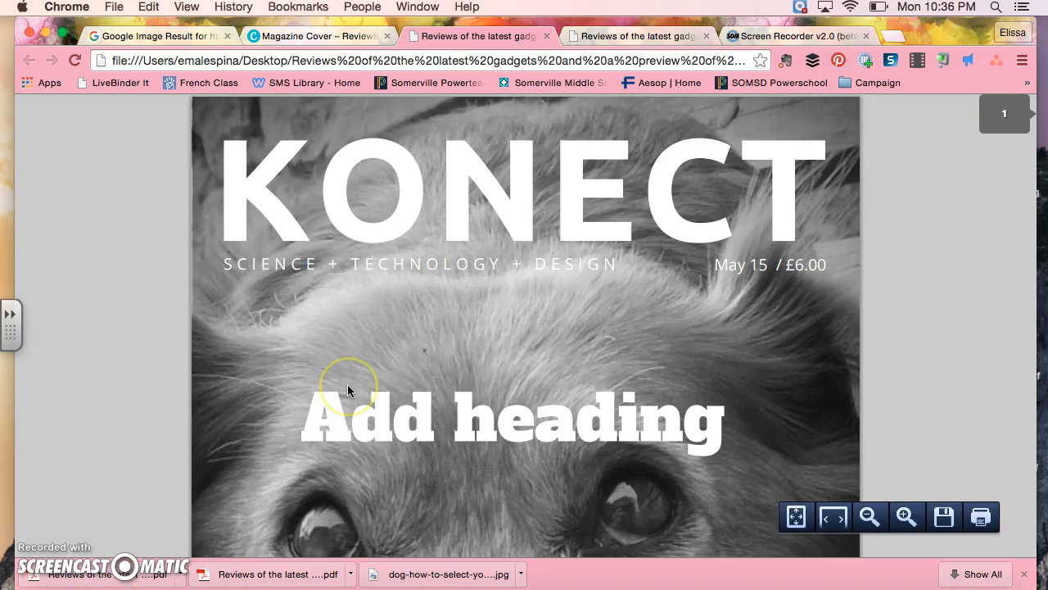
# Review both PDF pages, including the watermarked bulldog photo, then return to Canva.
pyautogui.scroll(-3)
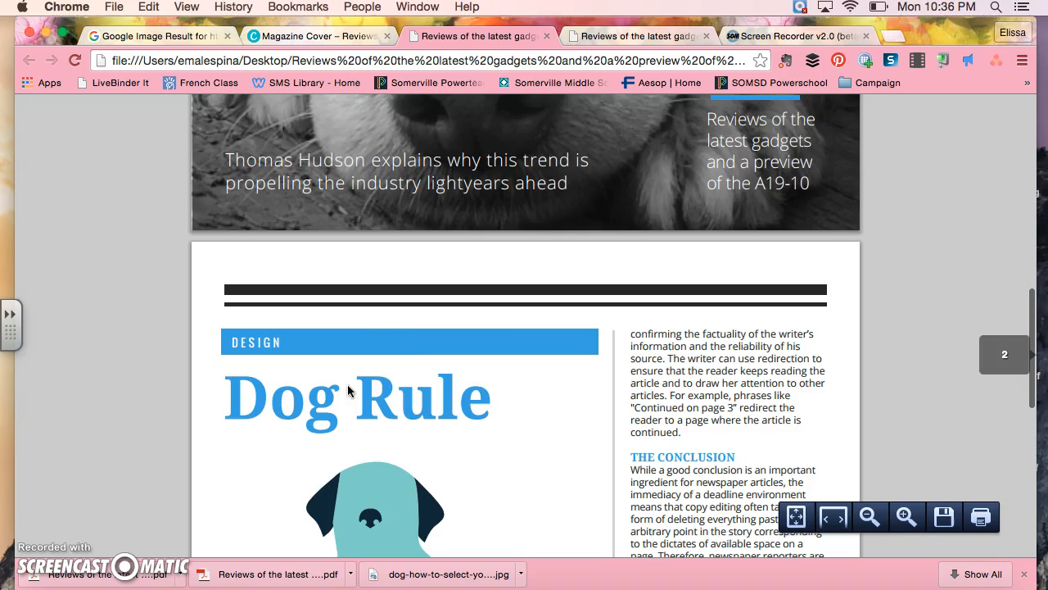
pyautogui.scroll(-3)
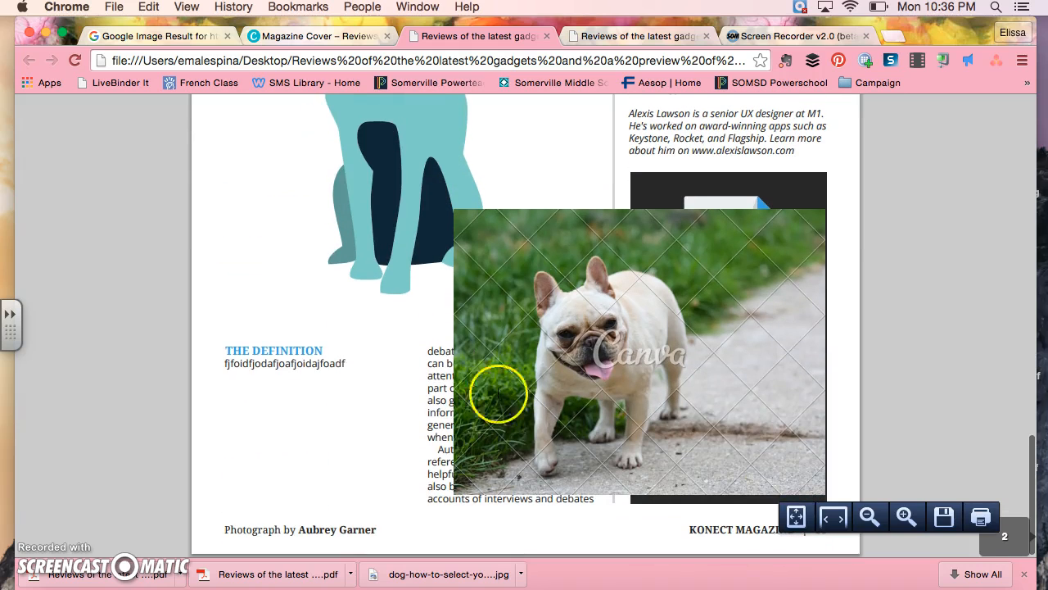
pyautogui.moveTo(733, 413)
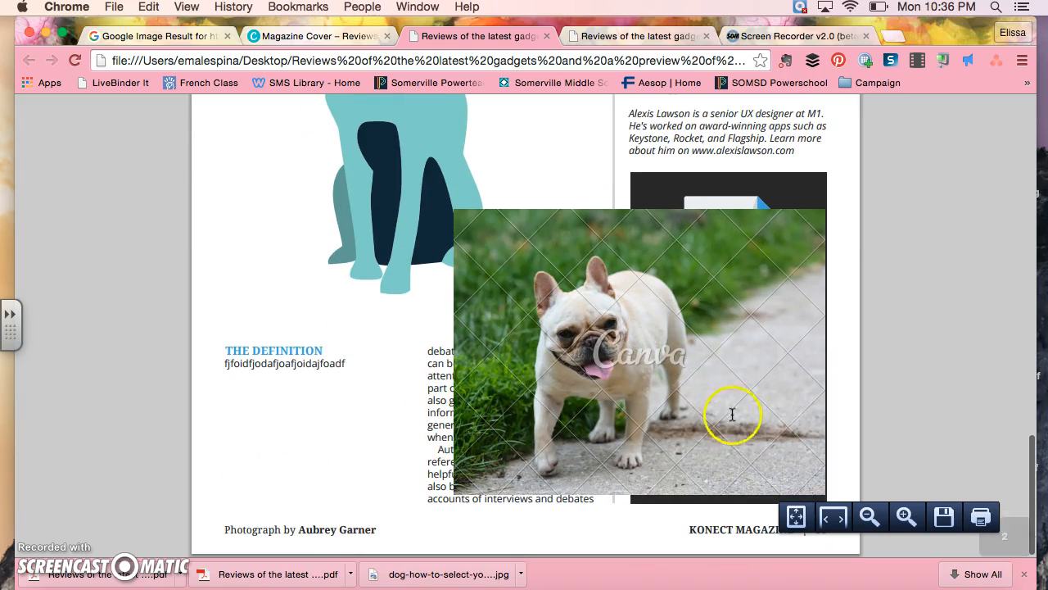
pyautogui.moveTo(623, 338)
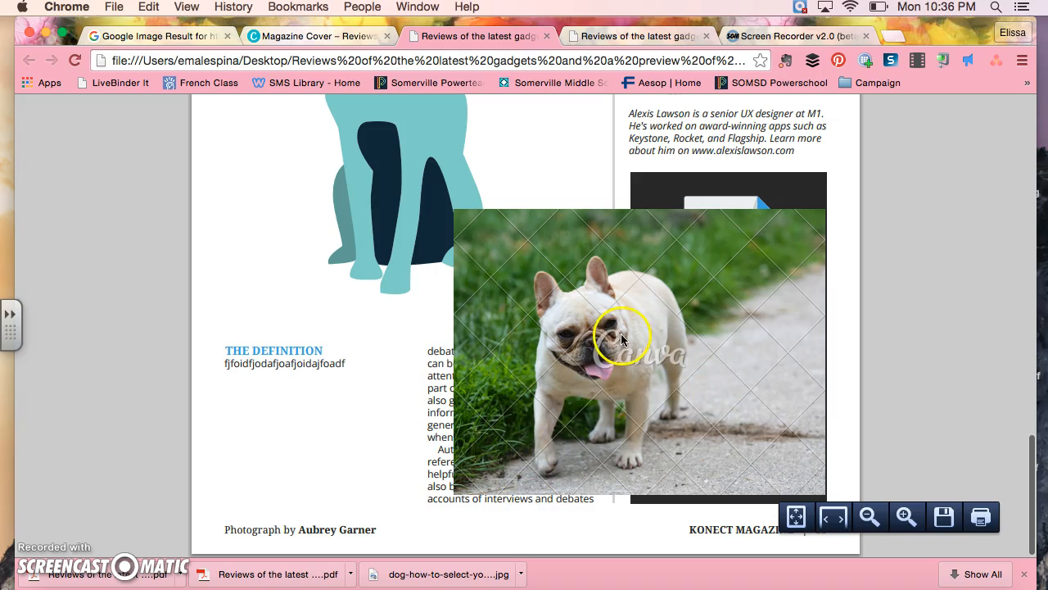
pyautogui.moveTo(565, 348)
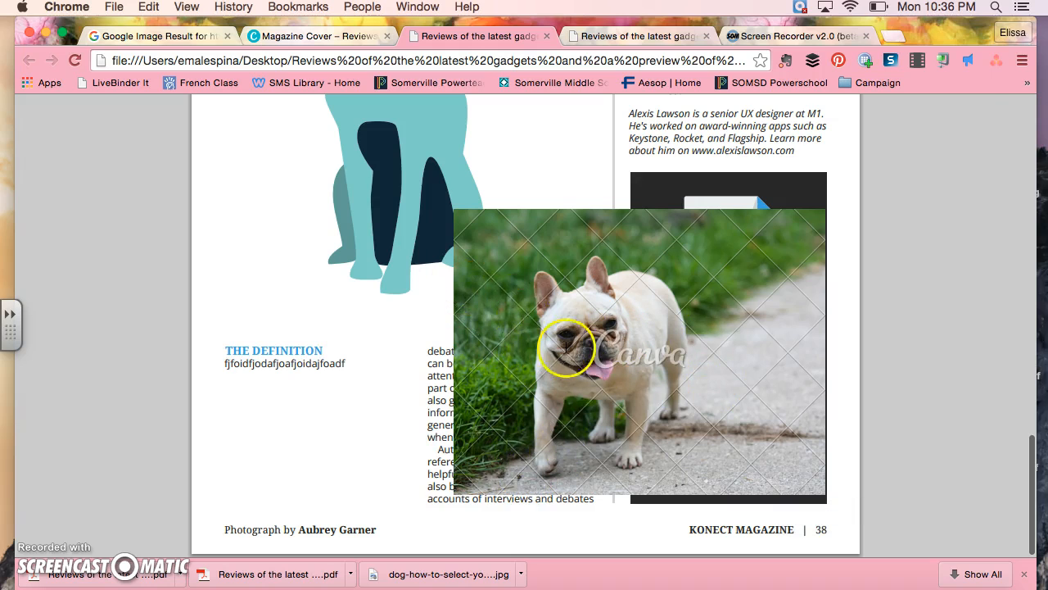
pyautogui.moveTo(541, 194)
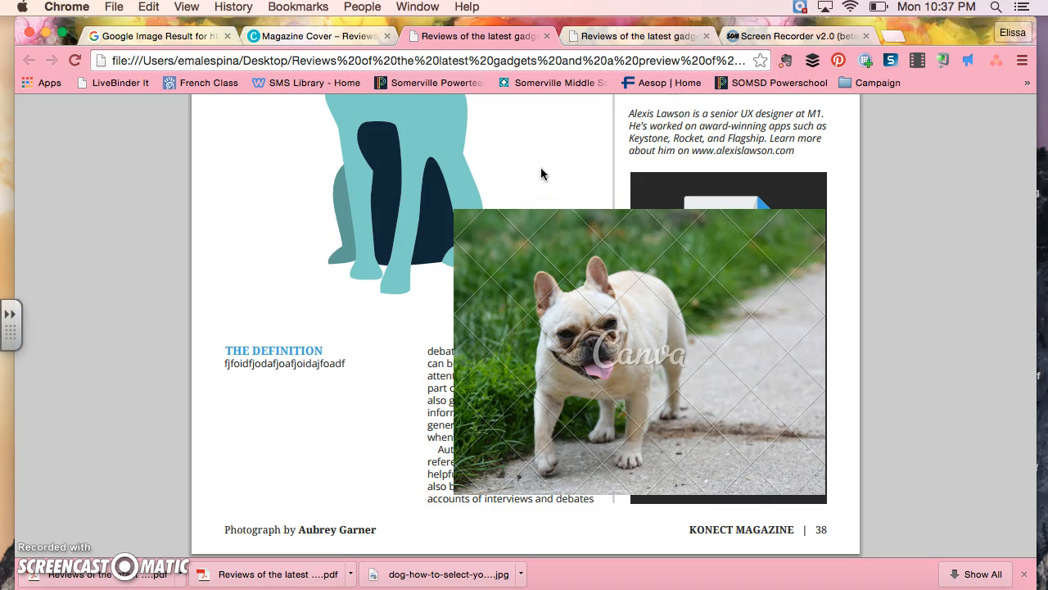
pyautogui.click(517, 301)
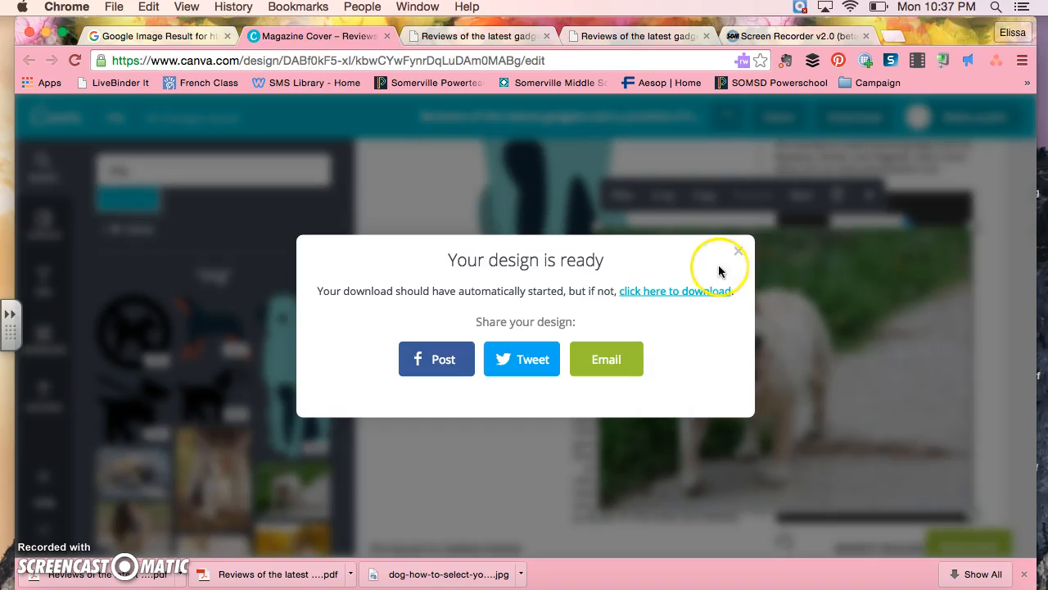
# Close the design-ready popup and scroll down to the teal dog illustration.
pyautogui.click(738, 249)
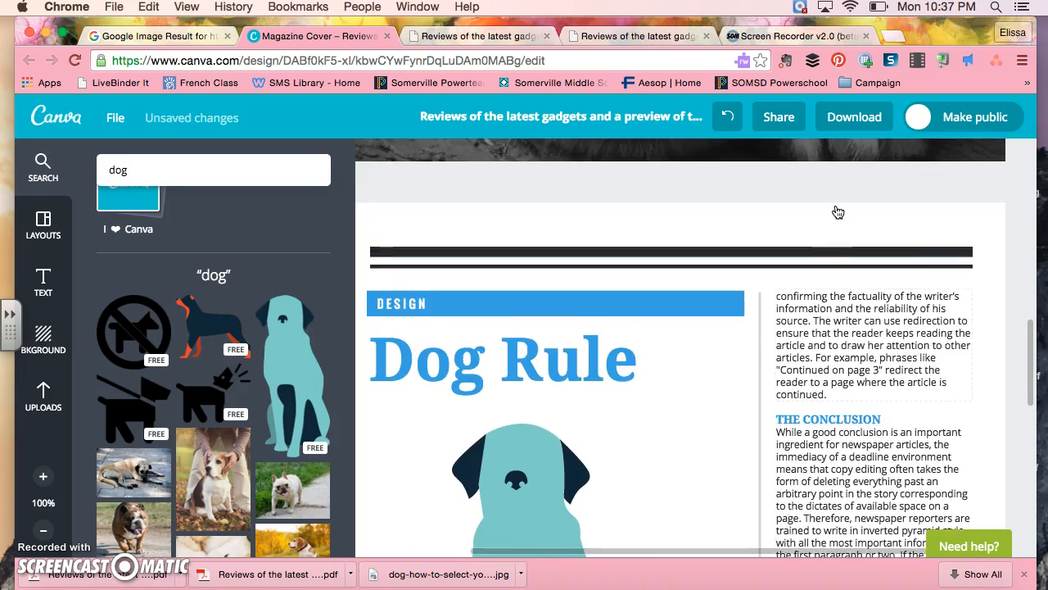
pyautogui.scroll(-3)
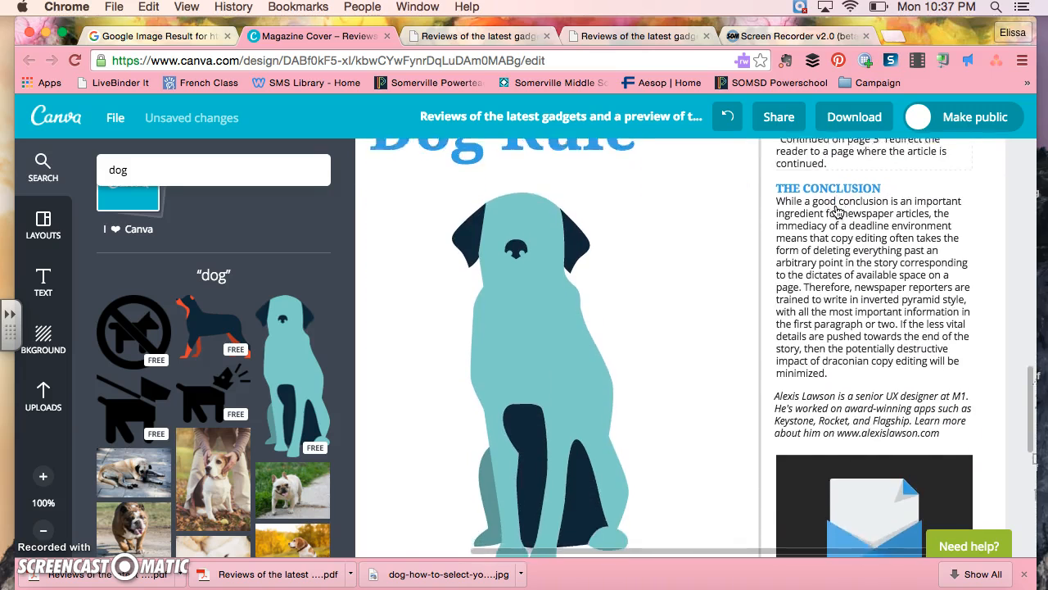
pyautogui.scroll(-3)
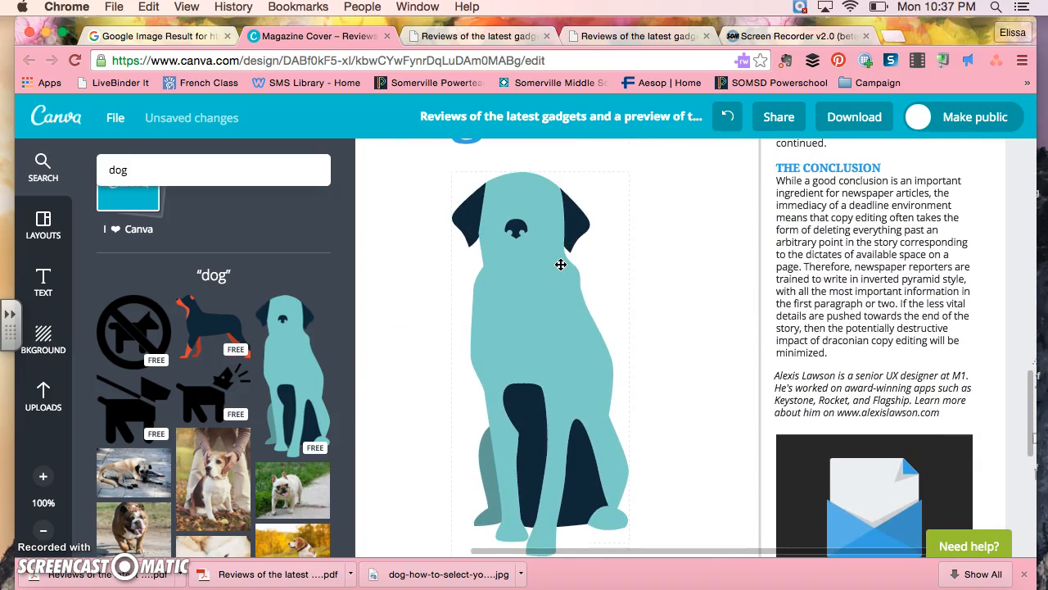
pyautogui.scroll(-3)
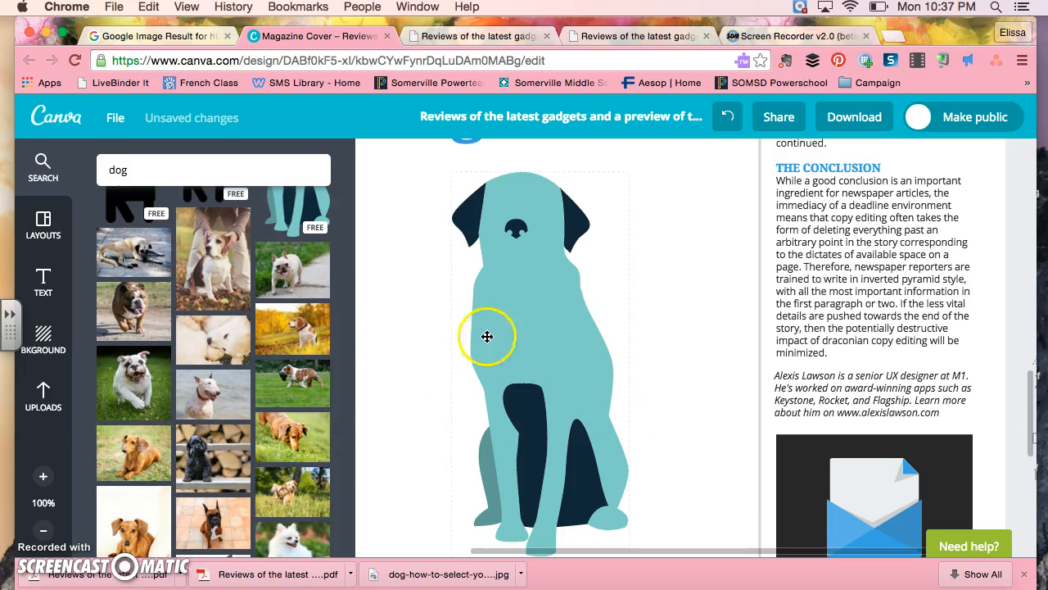
# Recolor the dog illustration's teal body green, then select the Dog Rule heading.
pyautogui.click(487, 335)
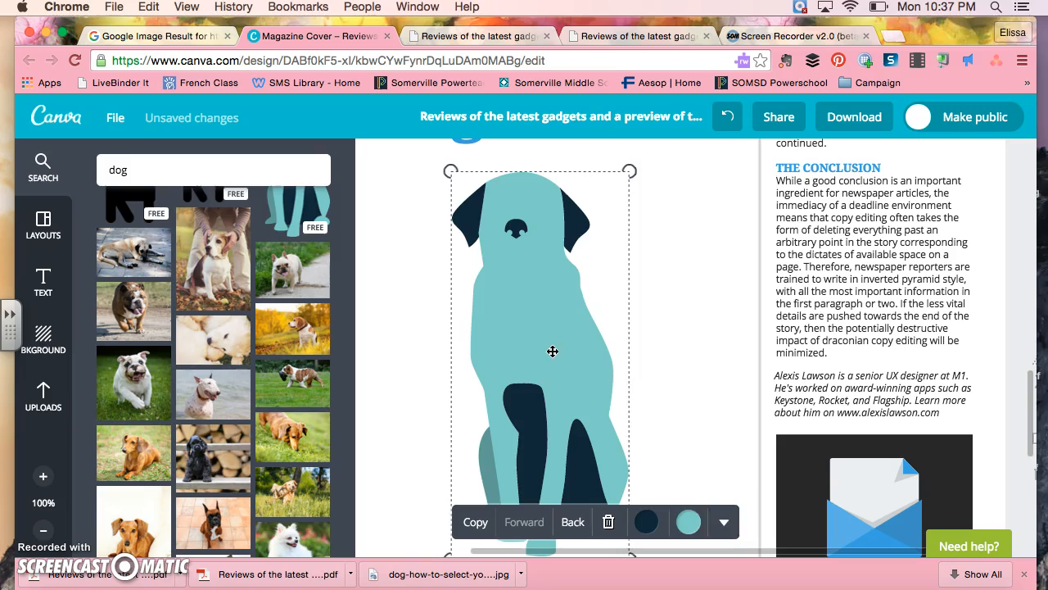
pyautogui.click(688, 521)
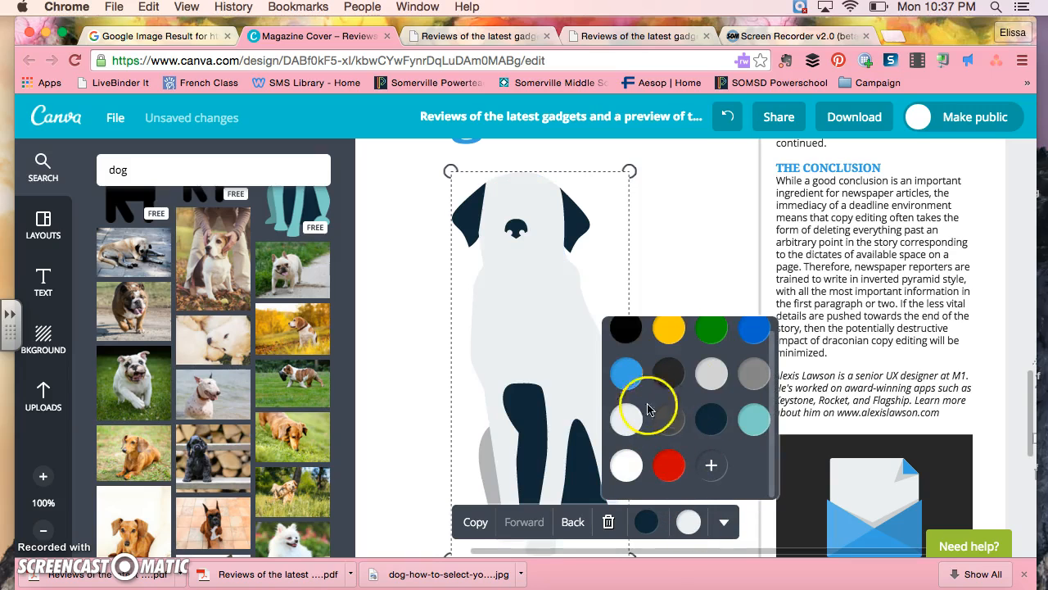
pyautogui.moveTo(657, 371)
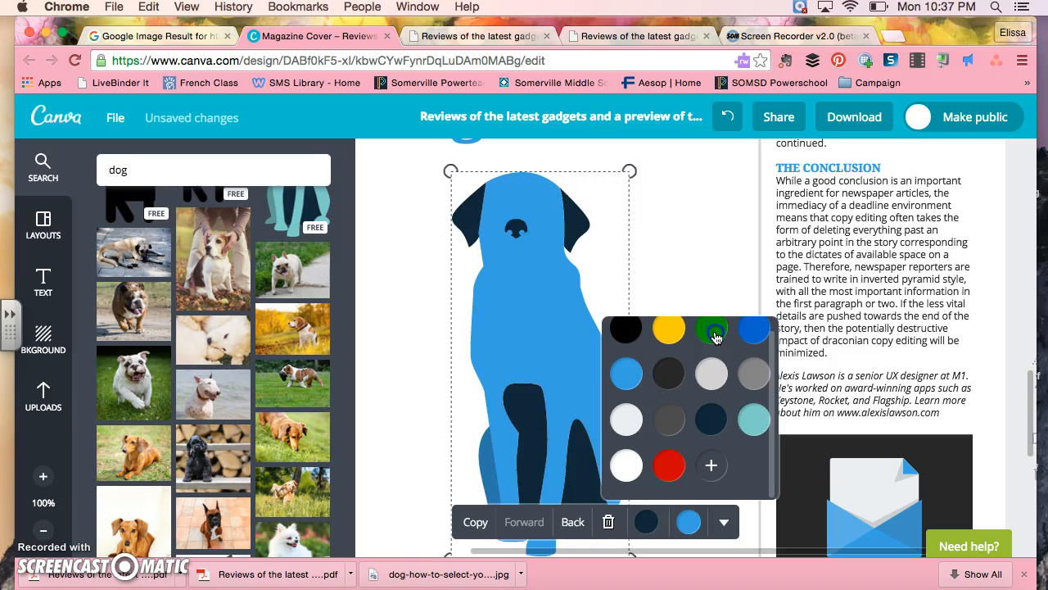
pyautogui.click(711, 329)
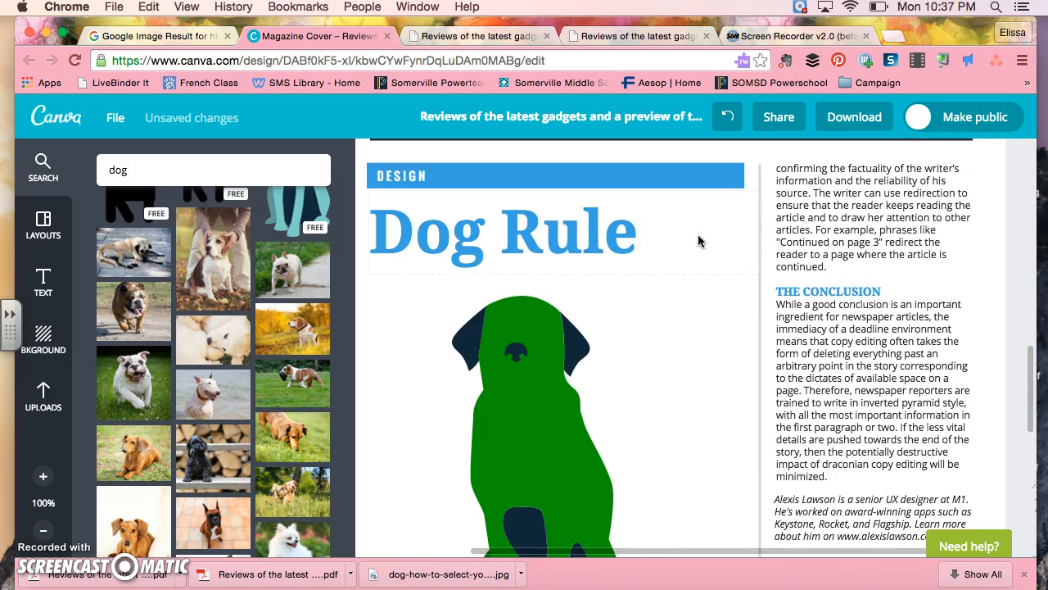
pyautogui.click(501, 232)
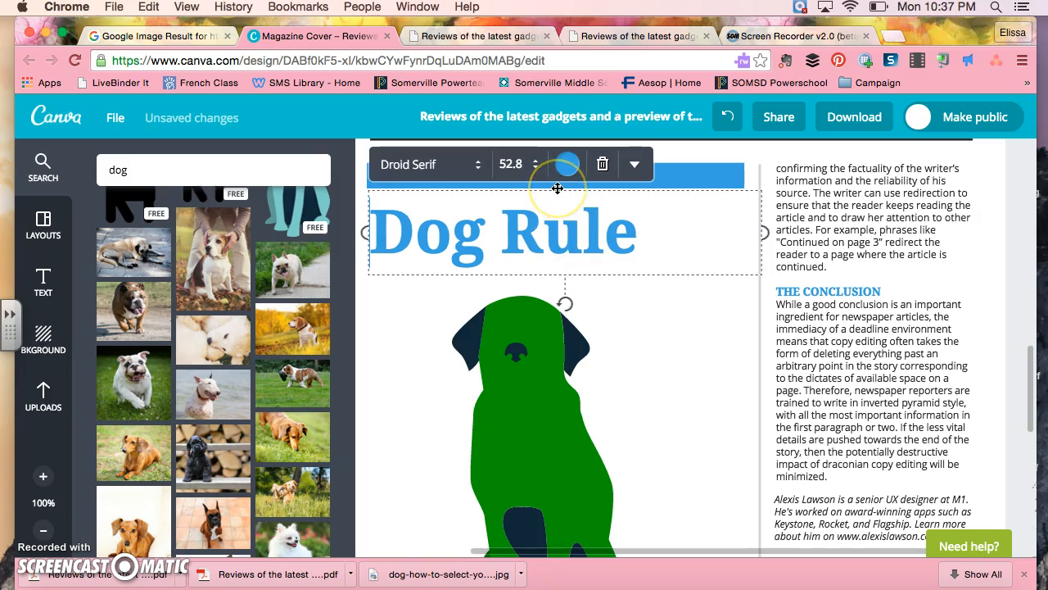
pyautogui.moveTo(590, 299)
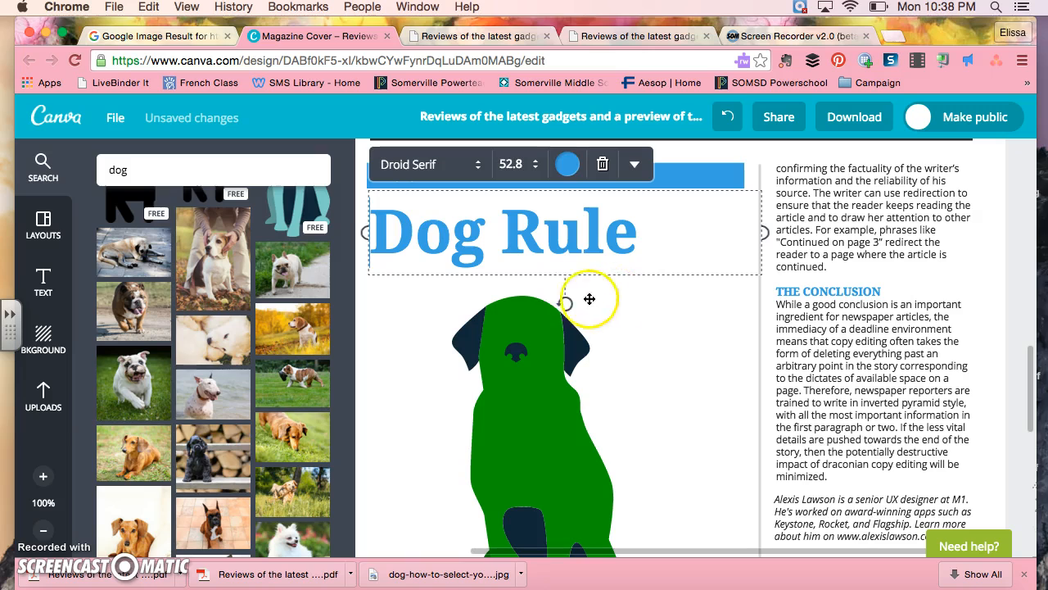
pyautogui.scroll(-3)
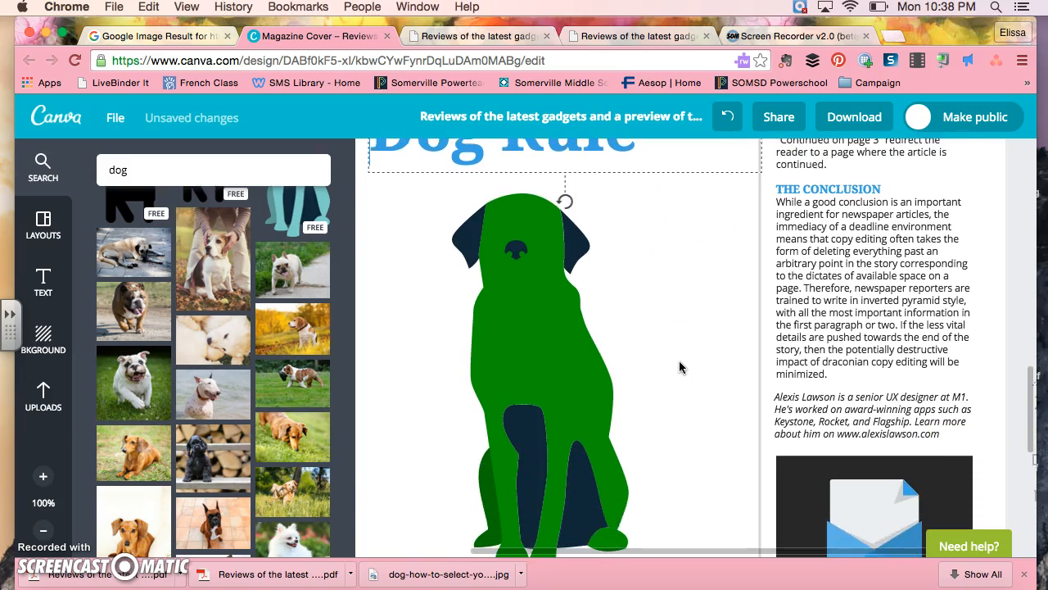
pyautogui.click(504, 250)
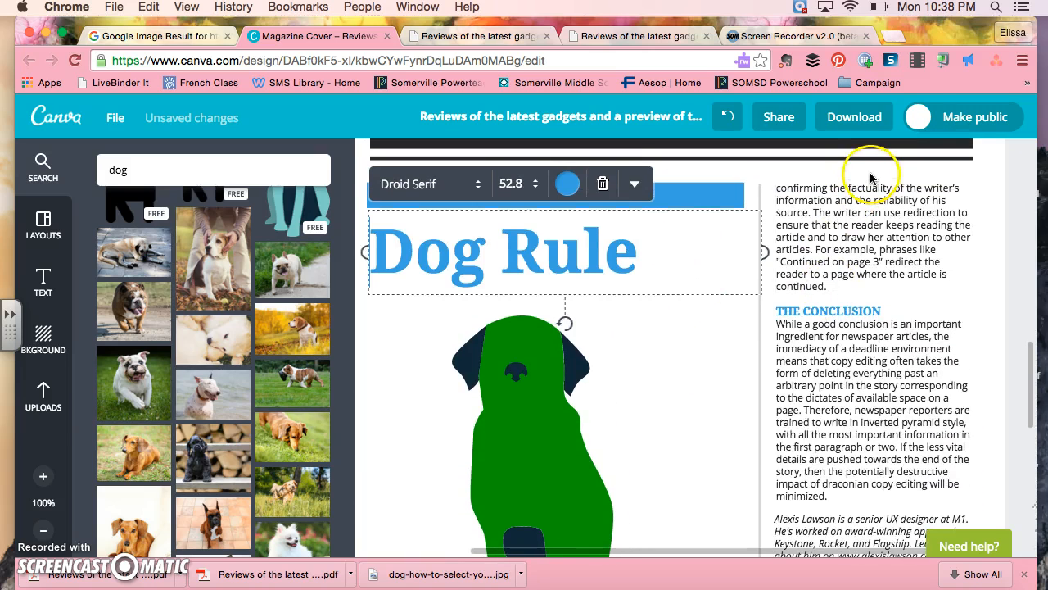